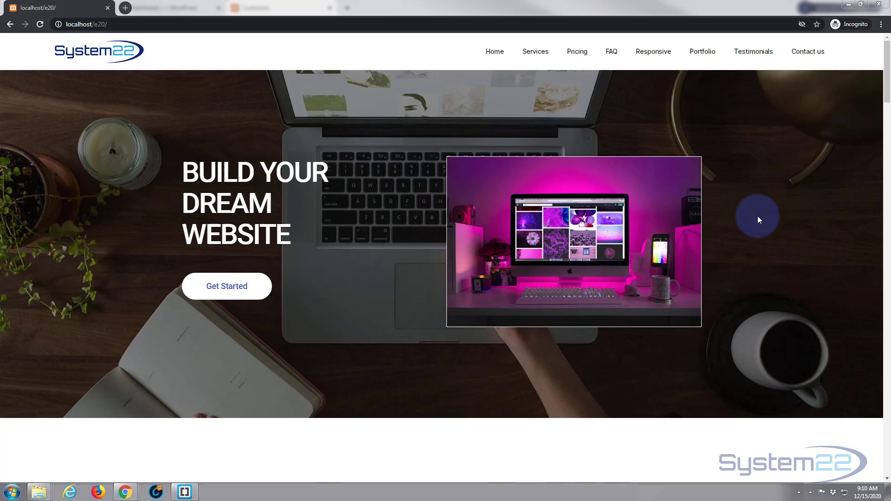
mouse_move(782, 222)
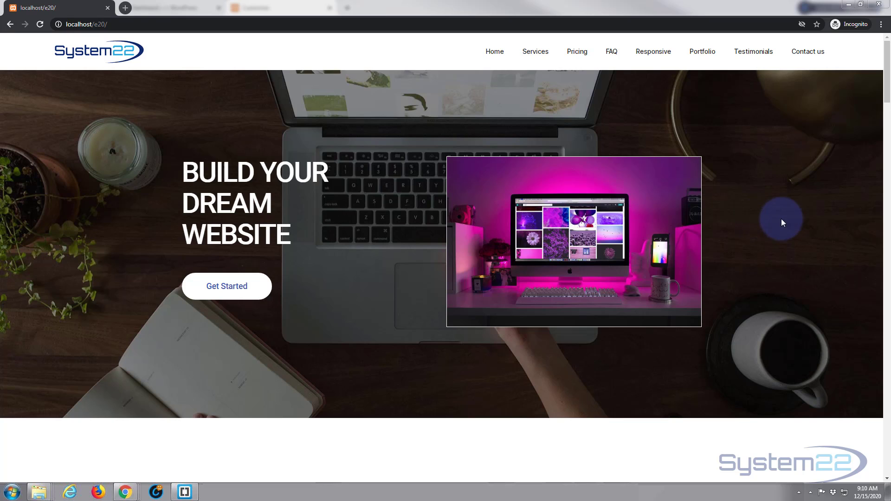
mouse_move(294, 116)
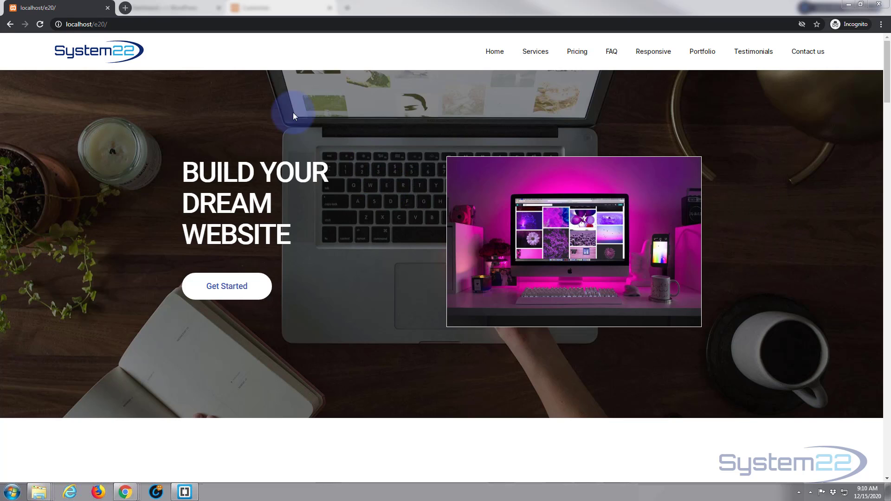
mouse_move(260, 130)
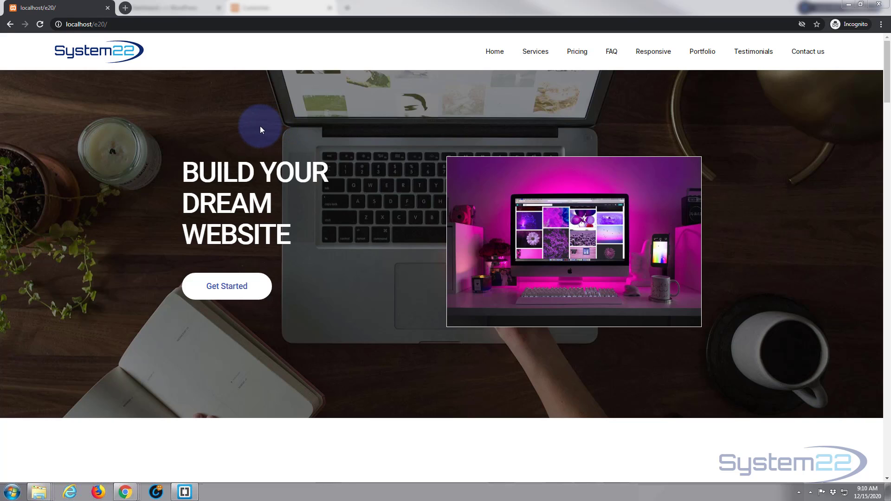
mouse_move(349, 64)
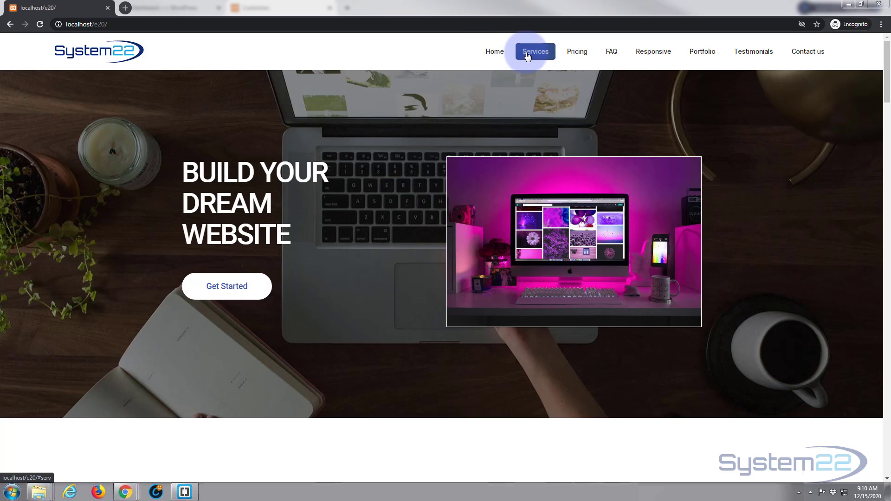
Step: Open the site Customizer from the Dashboard and go to the empty Additional CSS panel
click(576, 51)
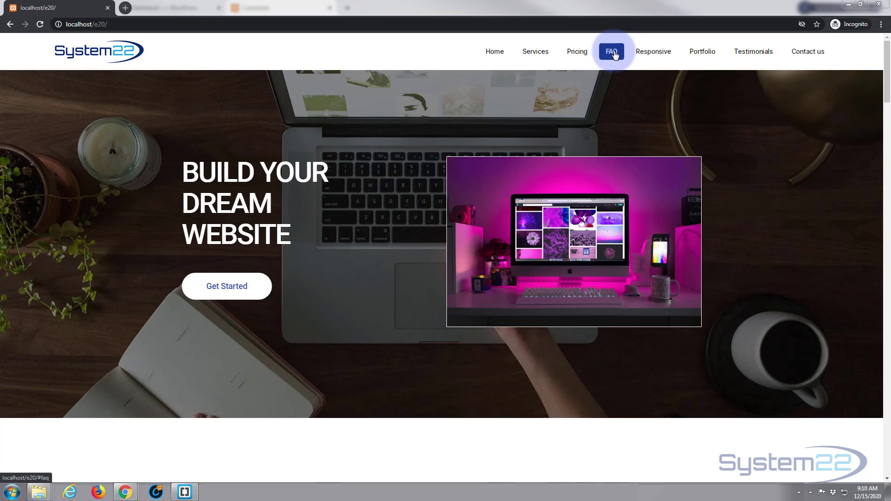
mouse_move(653, 51)
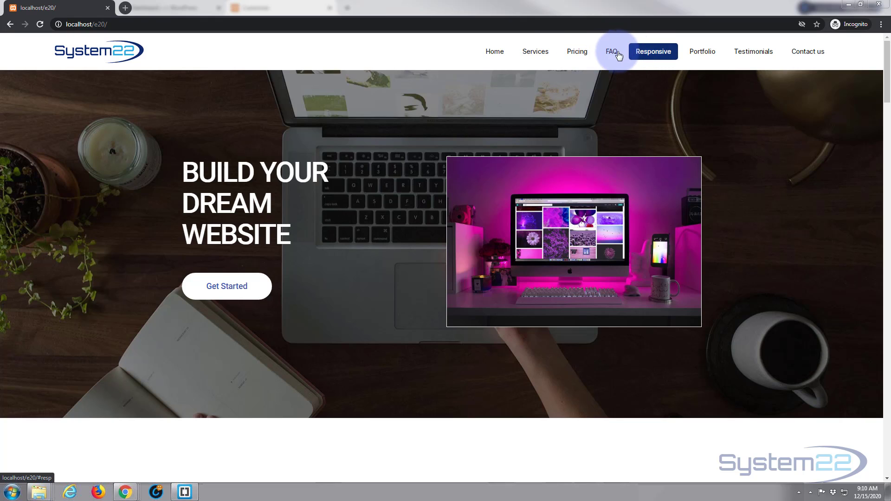
click(611, 51)
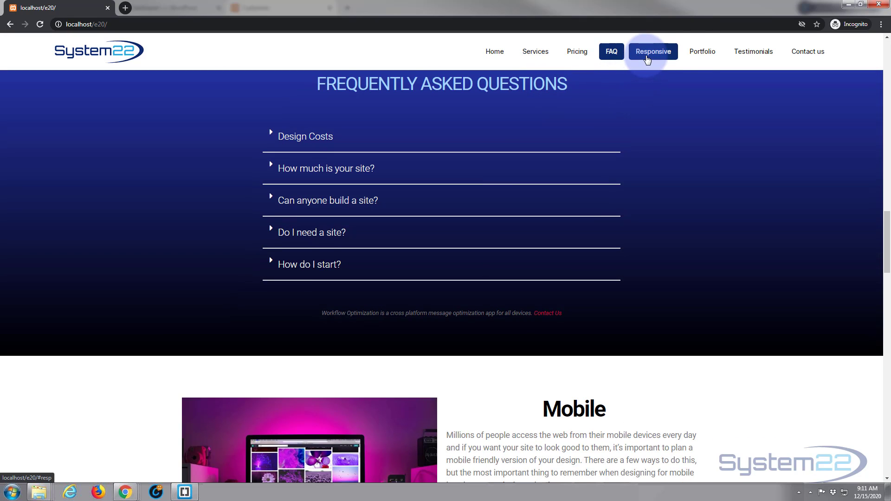
mouse_move(576, 51)
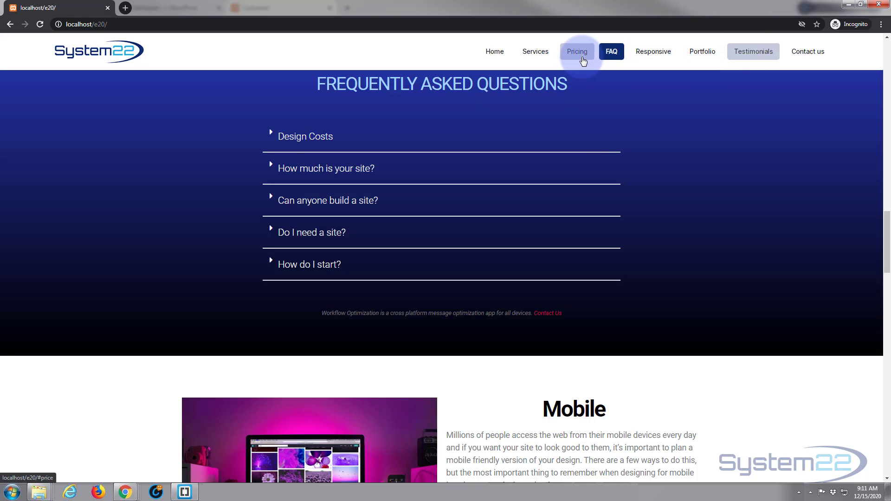
mouse_move(494, 51)
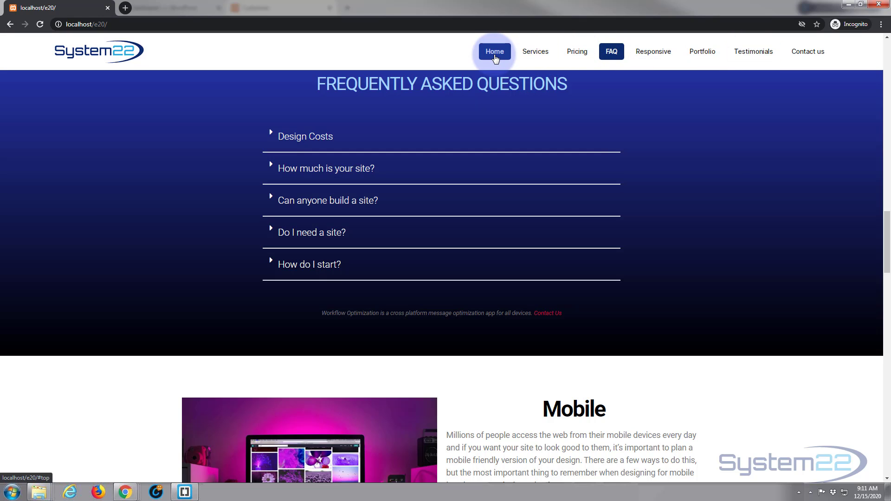
mouse_move(427, 57)
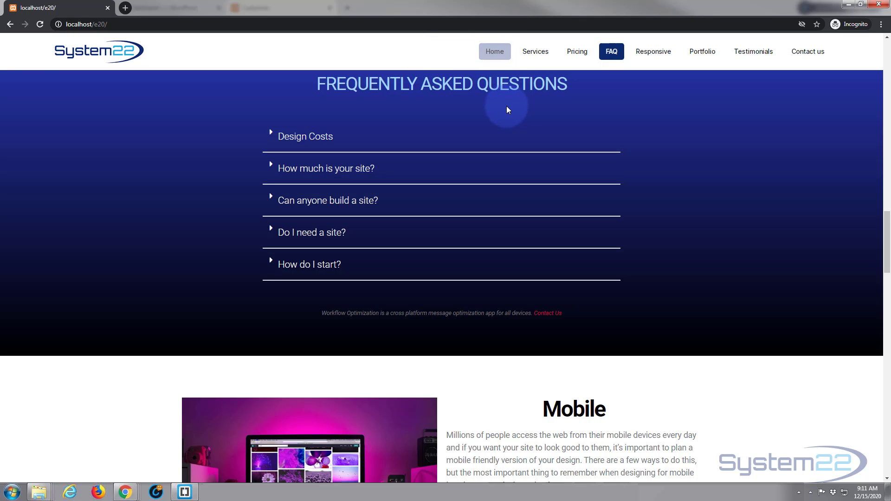
mouse_move(885, 226)
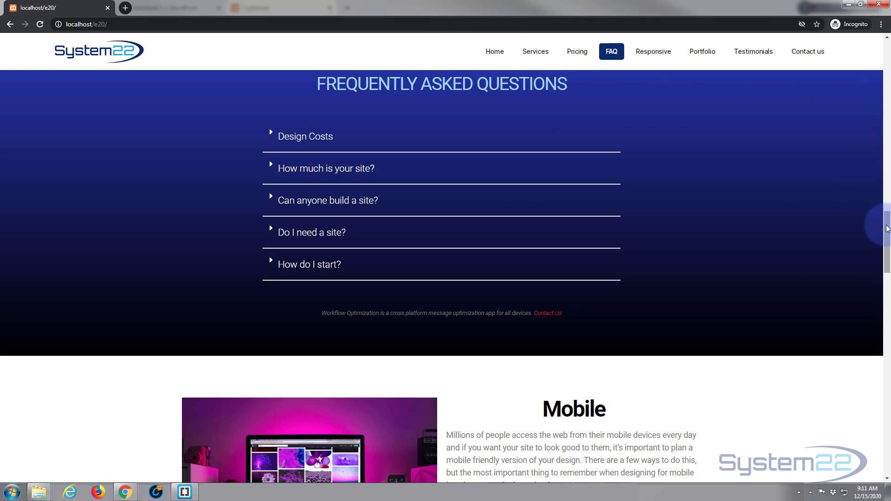
scroll(up, 3)
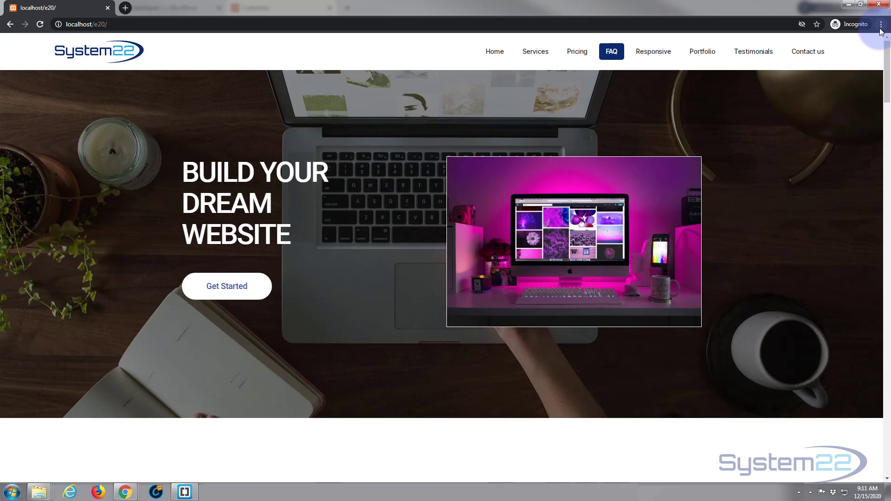
mouse_move(413, 5)
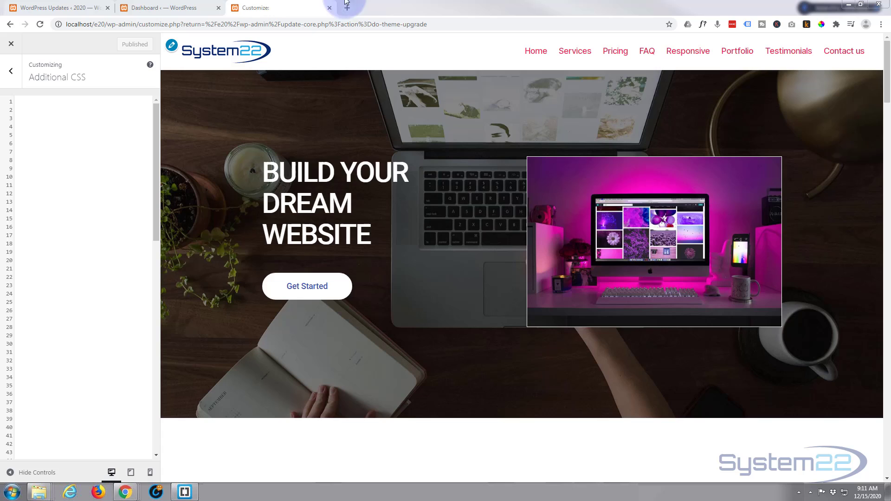
mouse_move(737, 51)
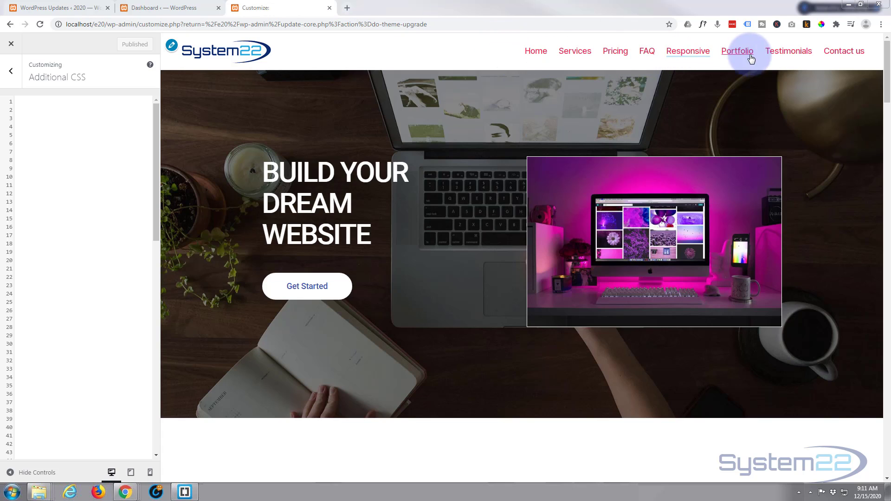
mouse_move(433, 59)
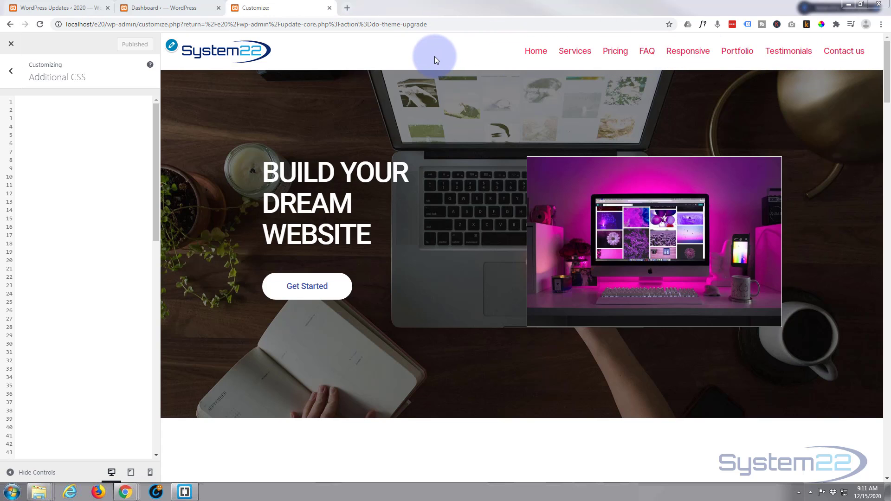
mouse_move(92, 86)
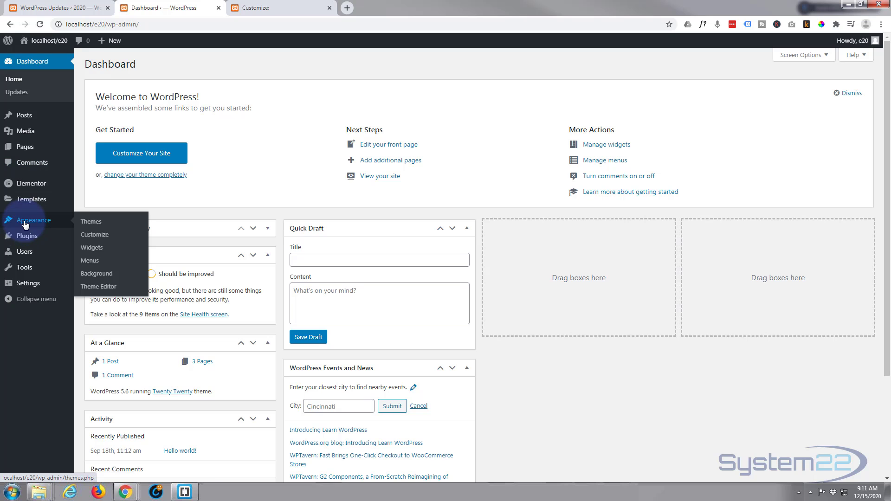
mouse_move(94, 234)
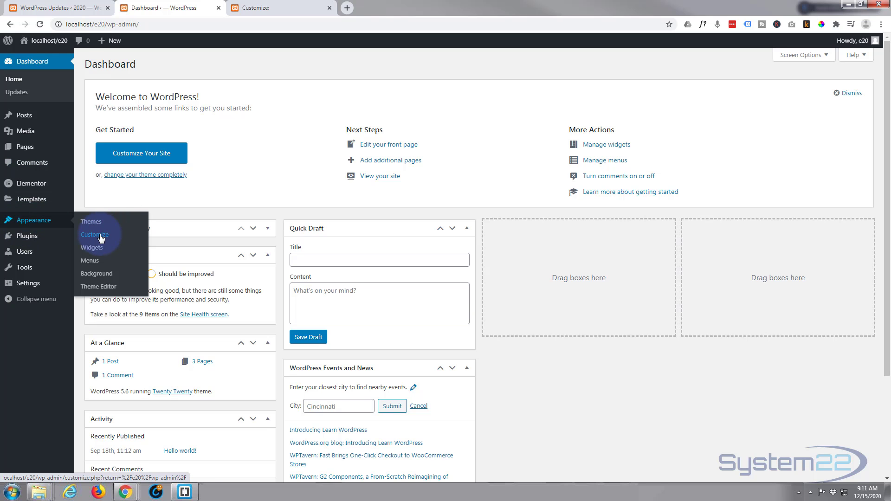
click(96, 234)
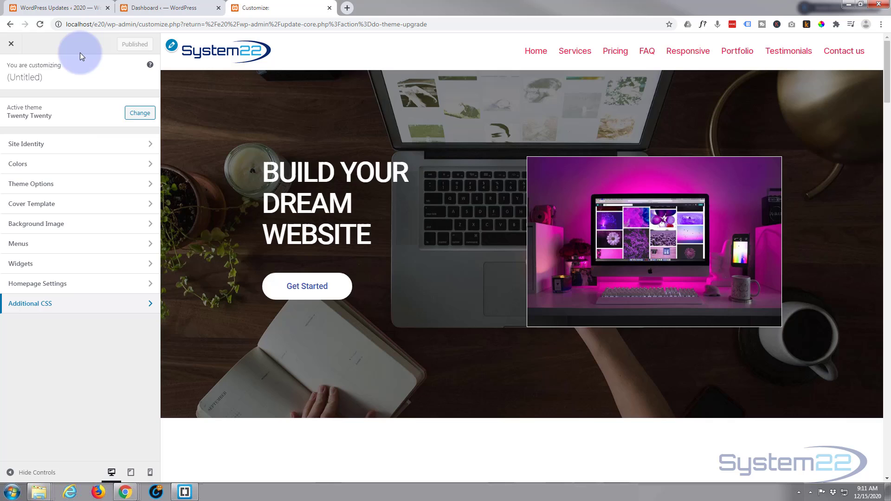
mouse_move(79, 306)
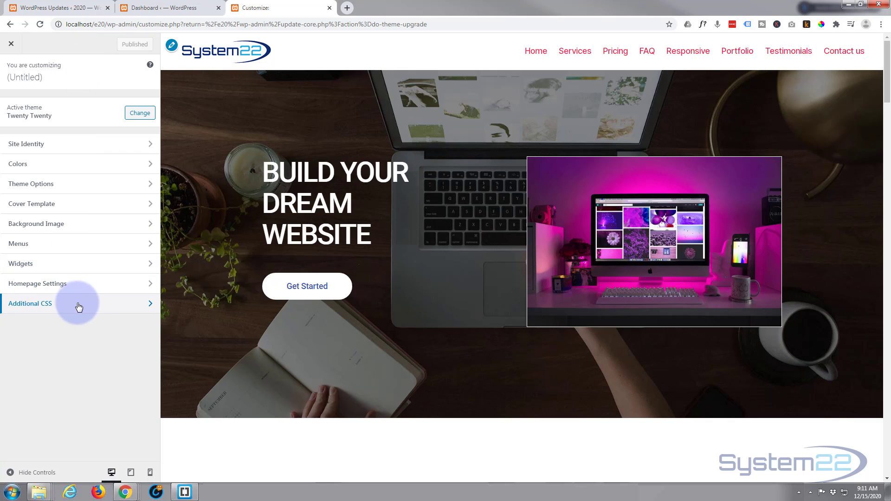
click(29, 303)
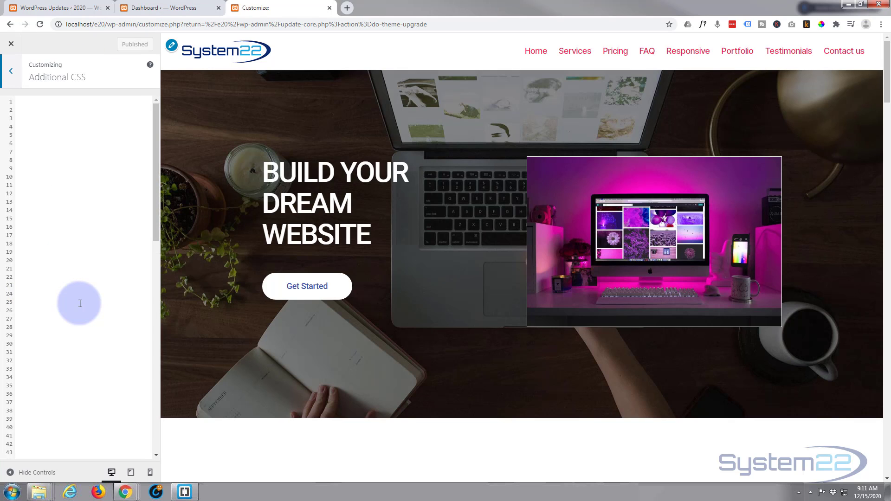
mouse_move(454, 55)
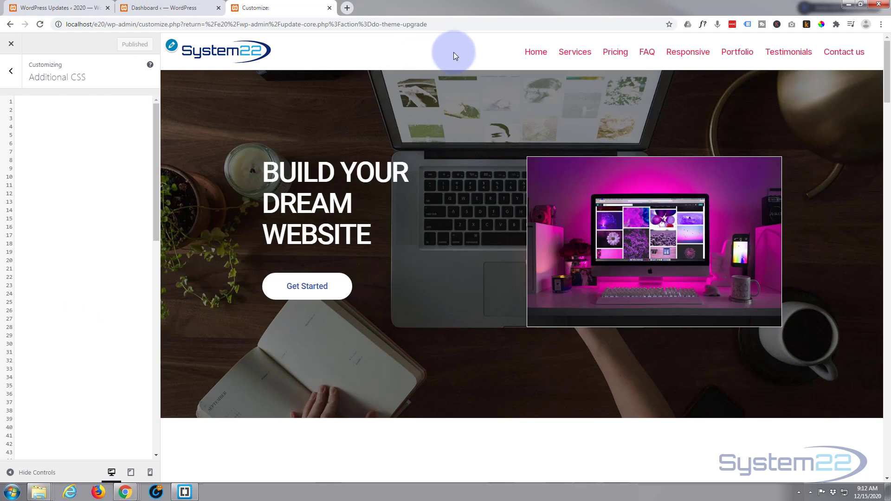
mouse_move(574, 51)
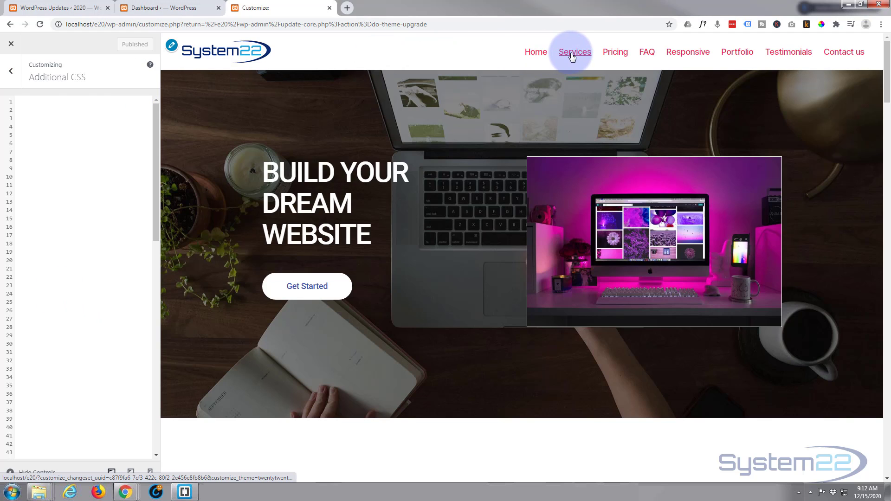
Step: Inspect the Home menu link to reveal the .primary-menu markup and link color rules
right_click(534, 52)
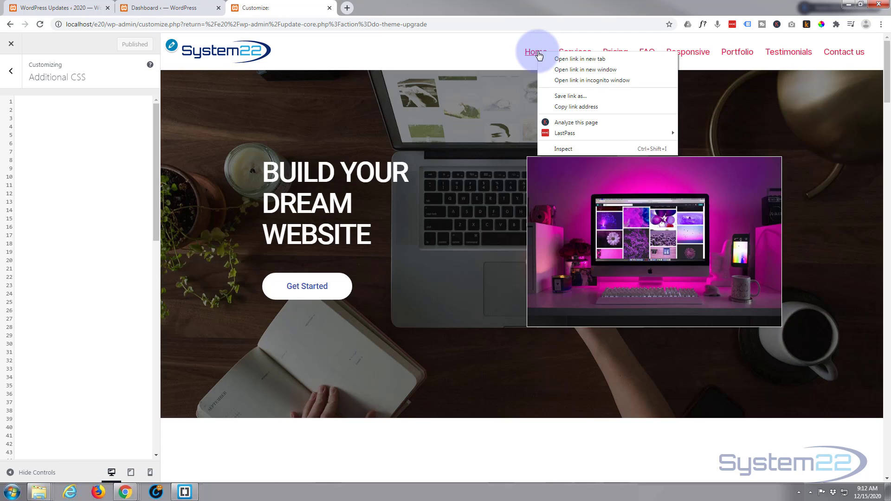
mouse_move(575, 122)
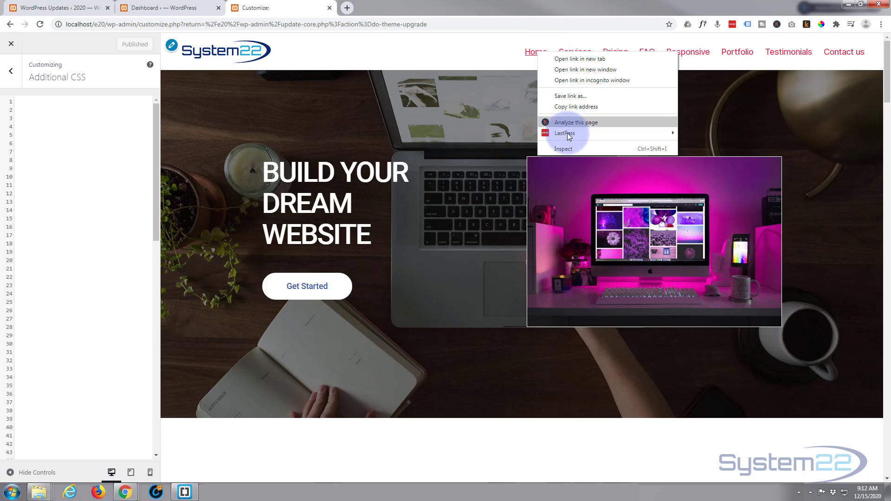
mouse_move(579, 149)
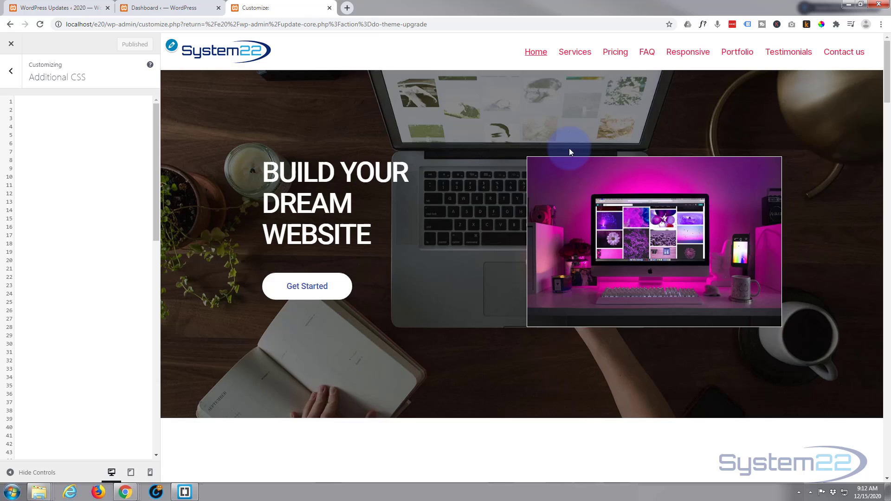
key(F12)
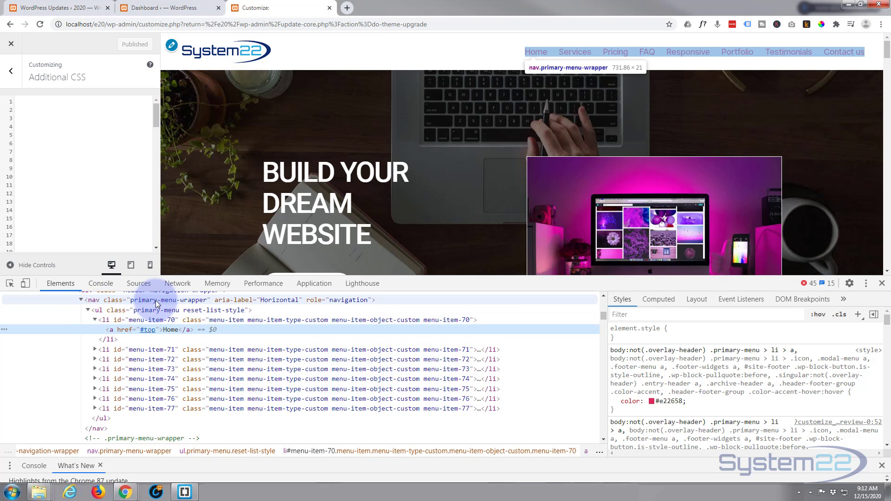
mouse_move(213, 310)
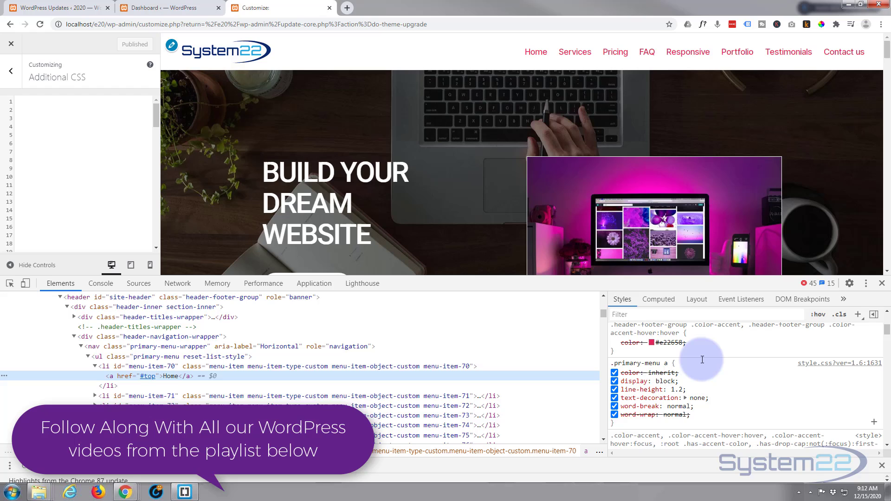
mouse_move(694, 374)
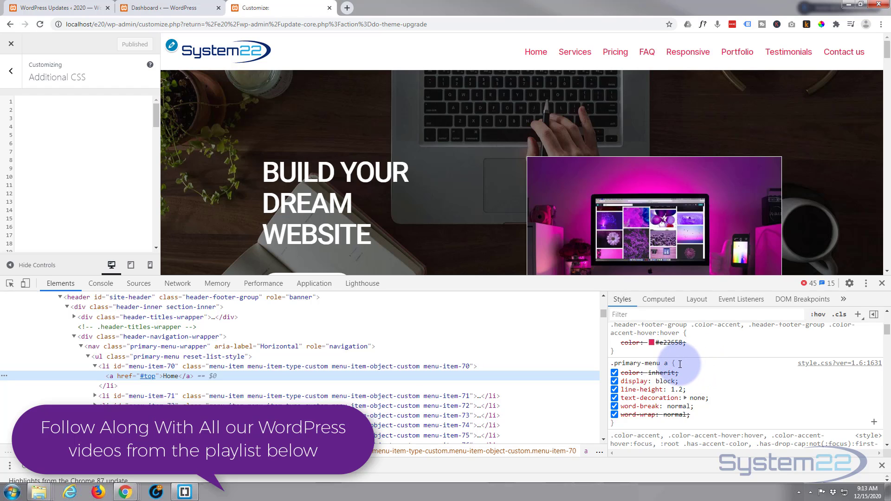
Step: Add color: #000 !important and font-size: 14px to the .primary-menu a rule
click(653, 373)
text(color: #000 !important;)
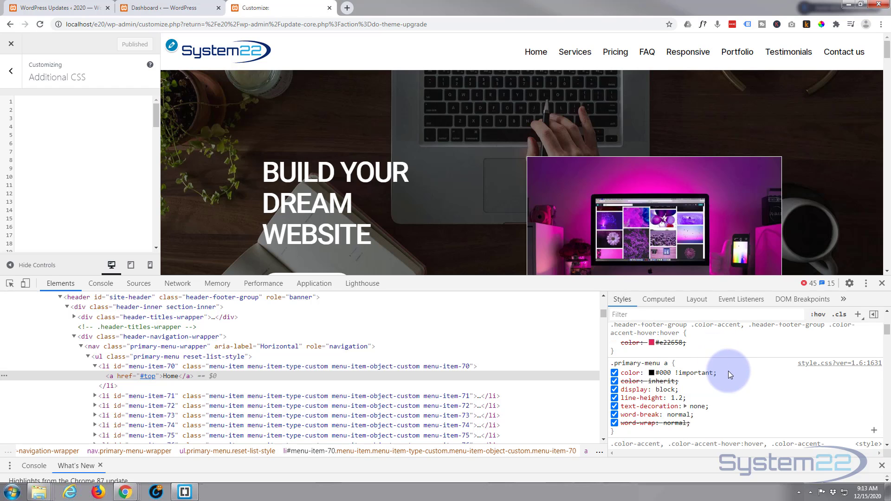
mouse_move(722, 375)
text(font-size: 14px;)
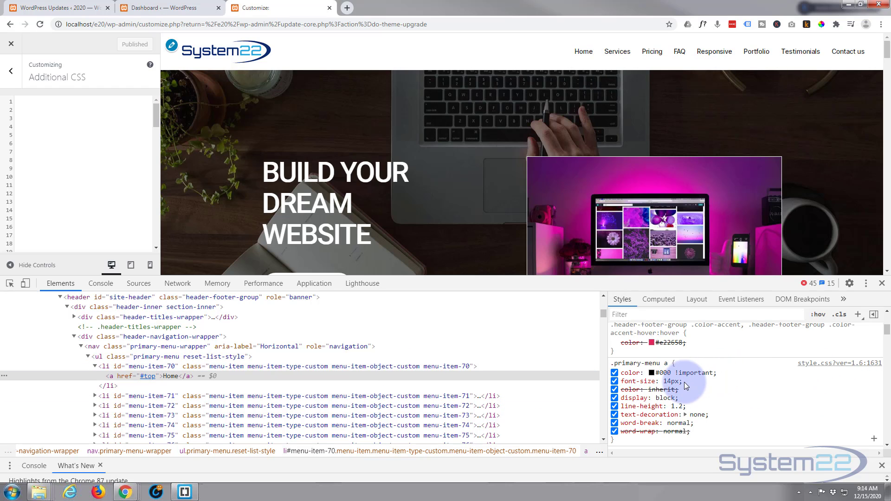
Step: Add padding: 10px 15px to .primary-menu a and copy the rule's declarations
click(685, 382)
text(padding: 10px 15)
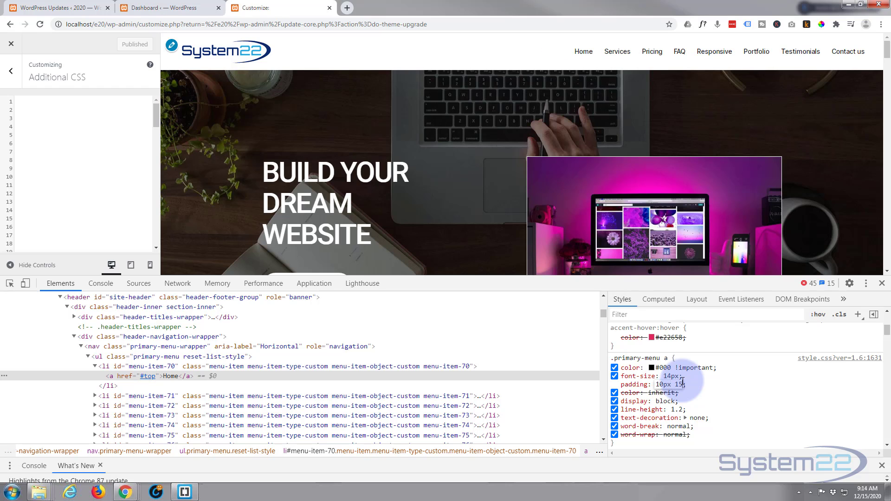
click(679, 384)
text(px)
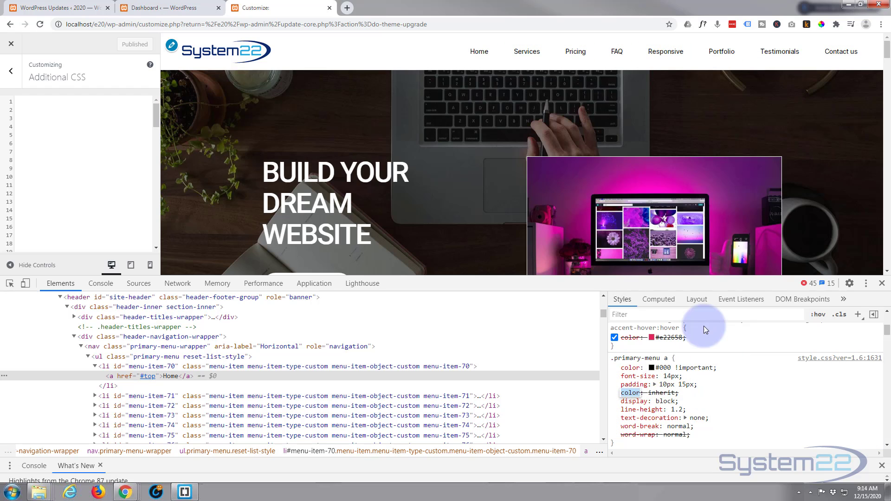
mouse_move(478, 51)
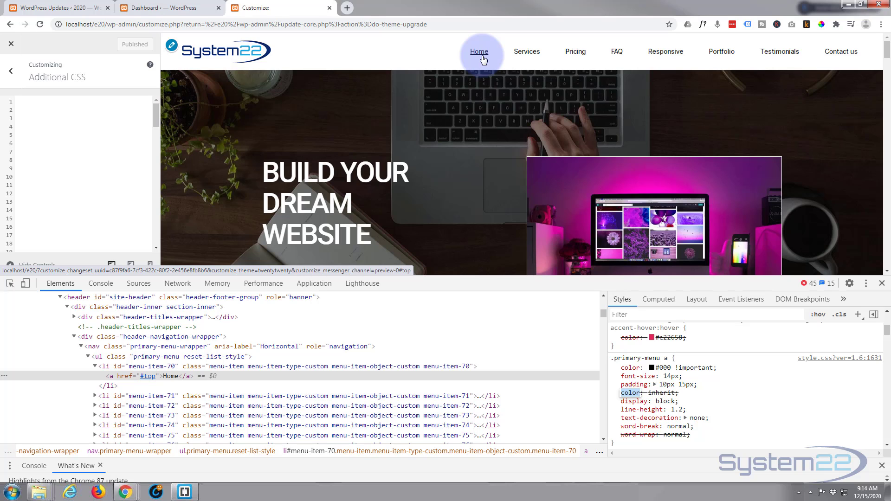
mouse_move(722, 51)
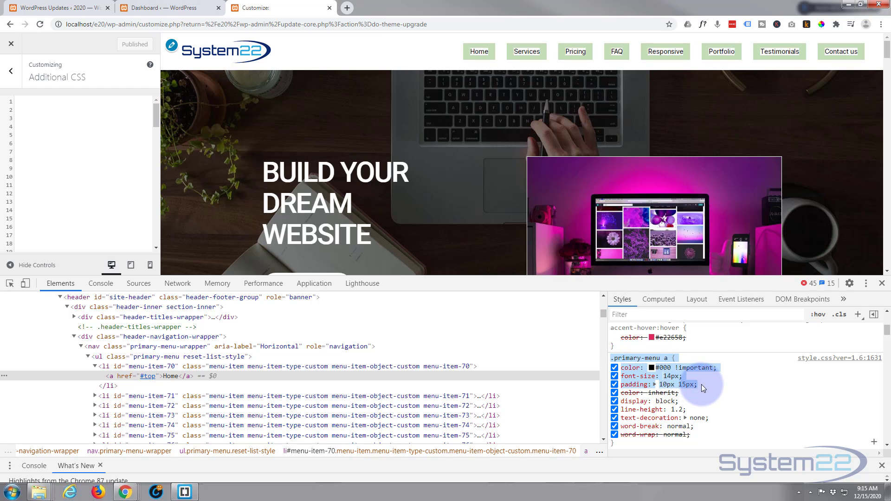
mouse_move(699, 379)
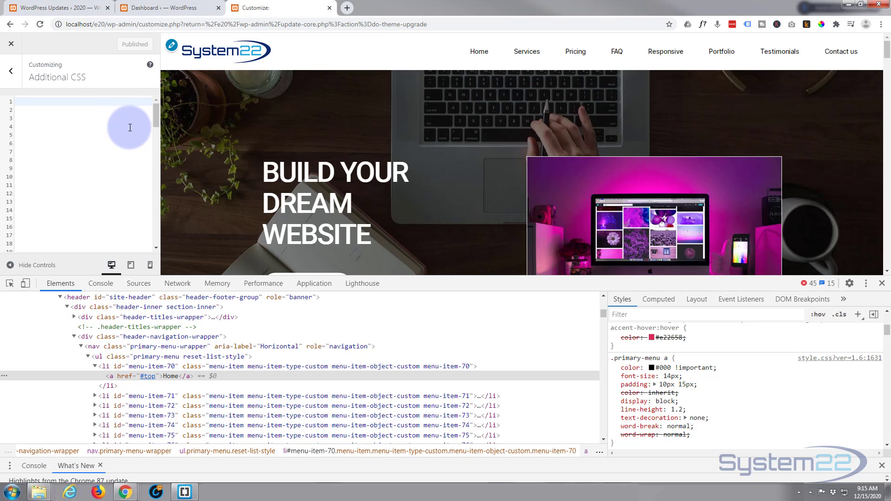
Step: Type .primary-menu a { with the copied declarations into Additional CSS and publish
text(.primary-menu a {)
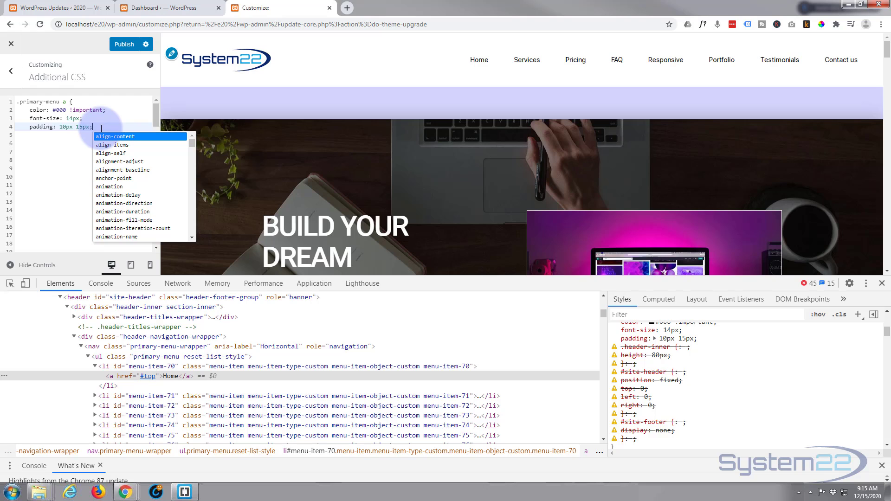
key(Escape)
text(})
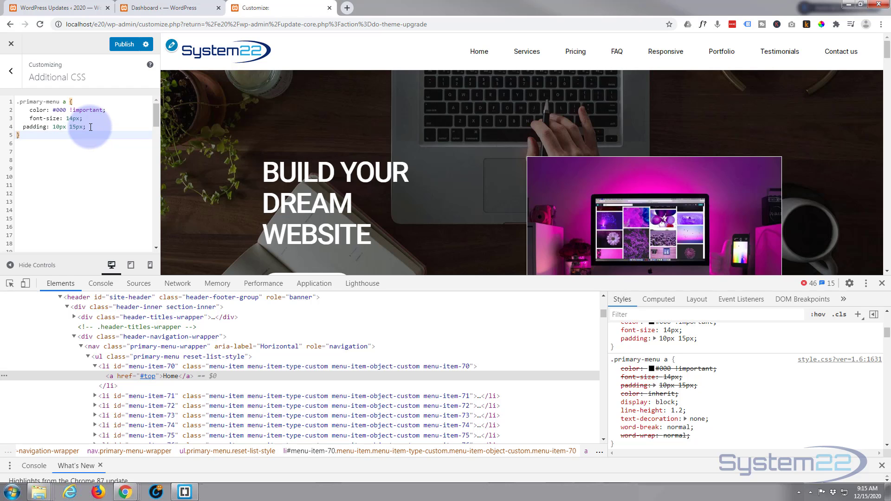
mouse_move(575, 51)
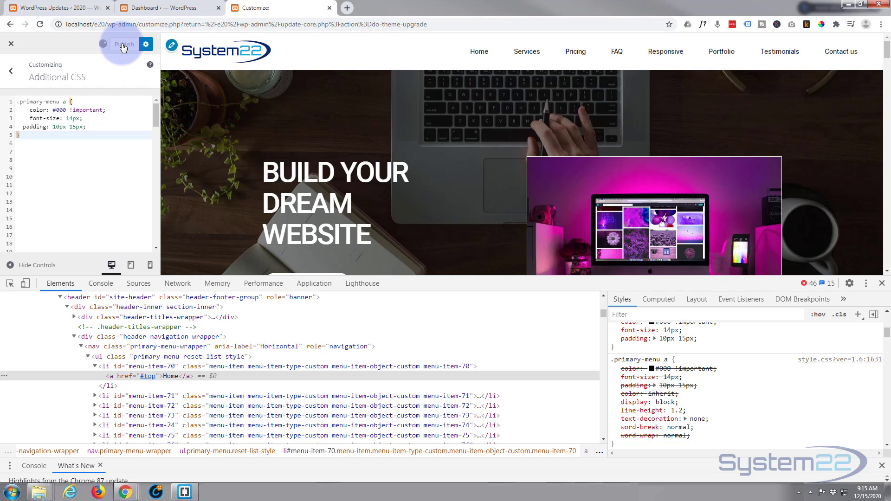
click(123, 45)
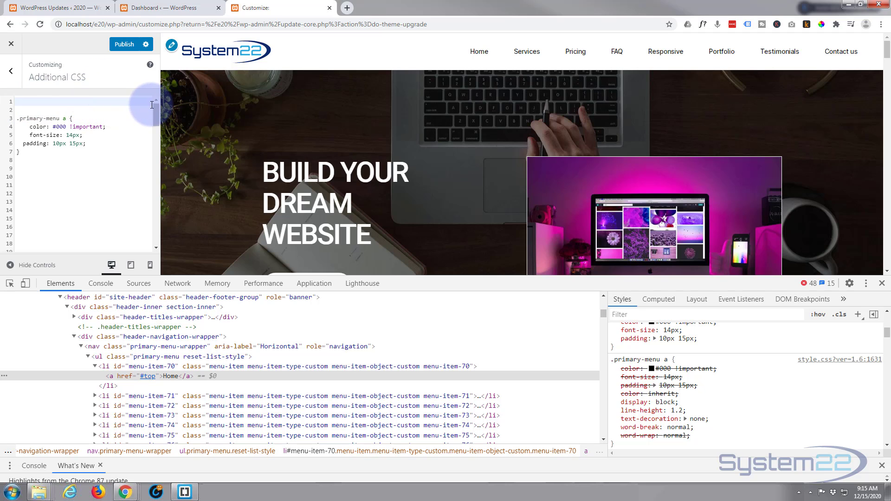
Step: Type the comment /* Menu background decoration */ on a new first line above the rule
text(/*)
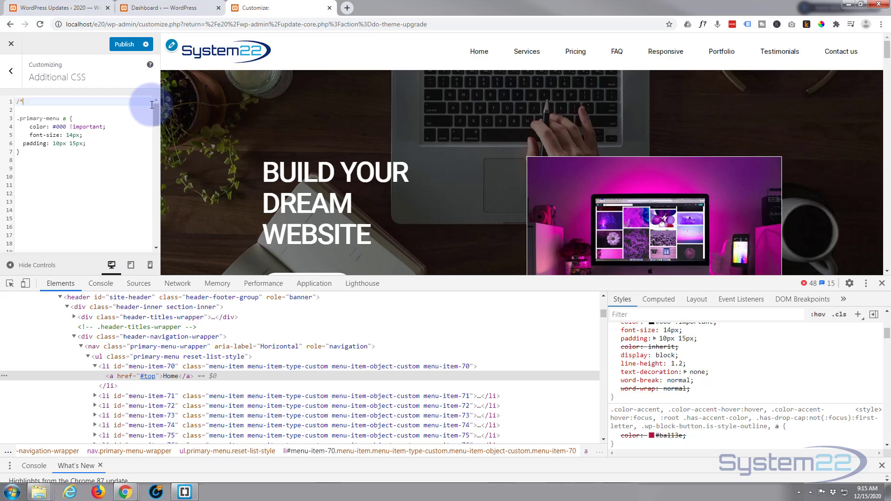
text(**/)
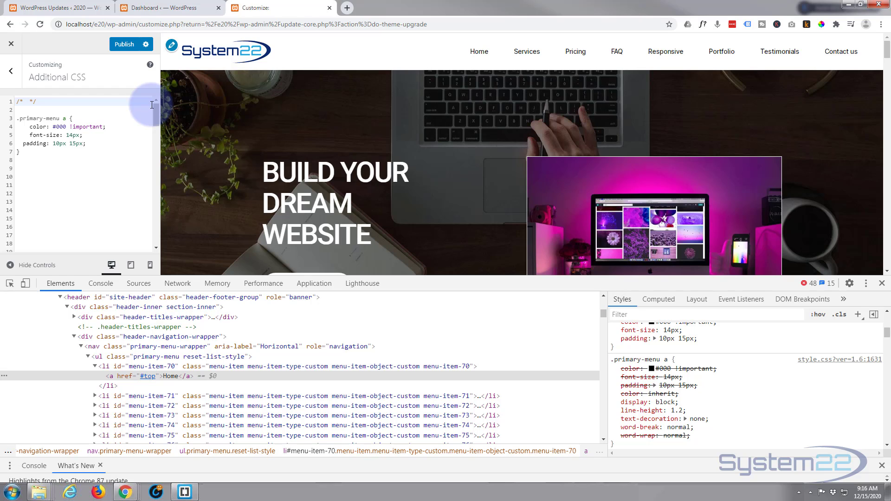
text(Menu)
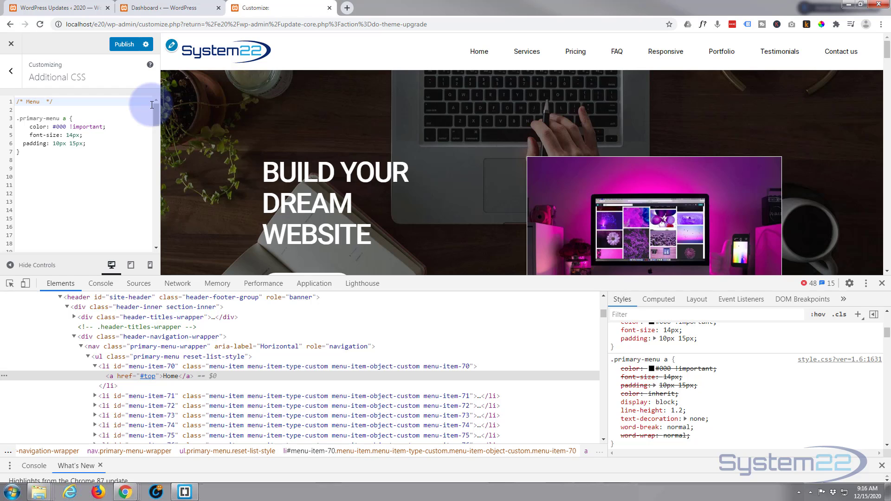
text(background deco)
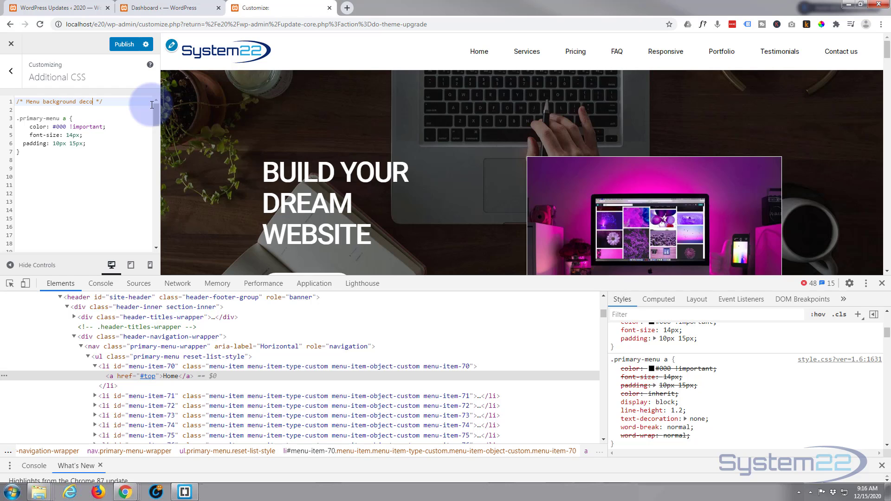
text(ration)
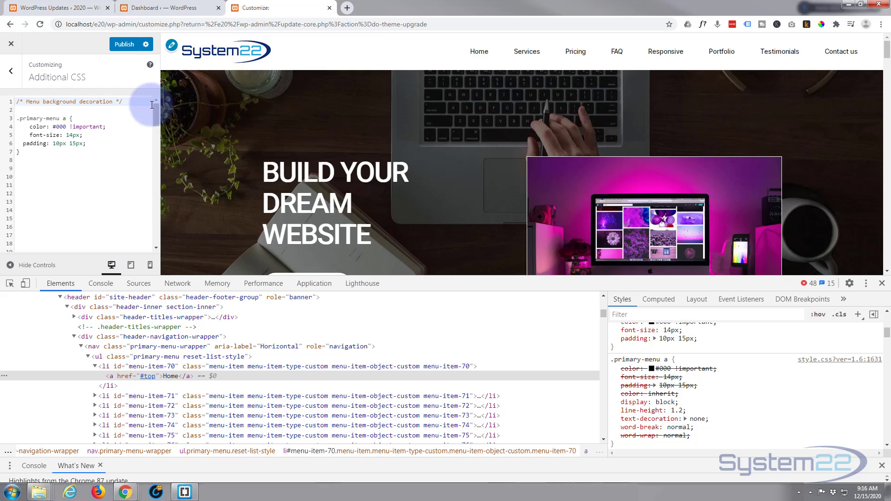
mouse_move(549, 63)
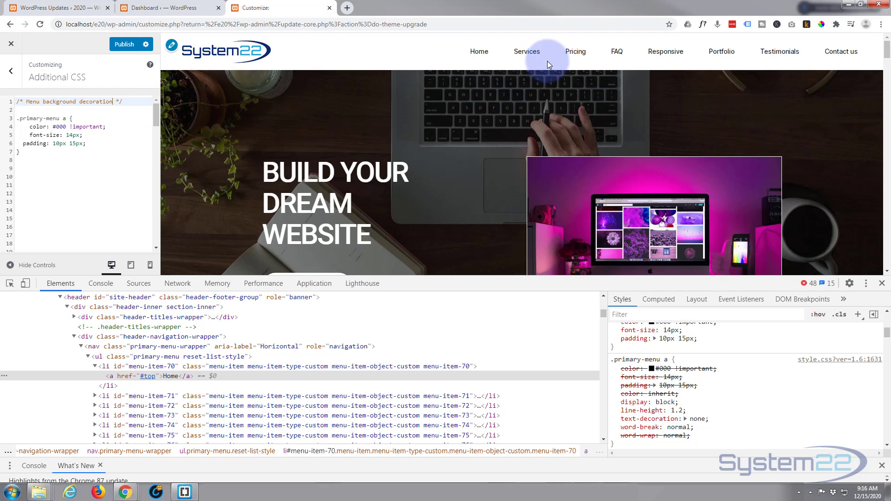
mouse_move(192, 155)
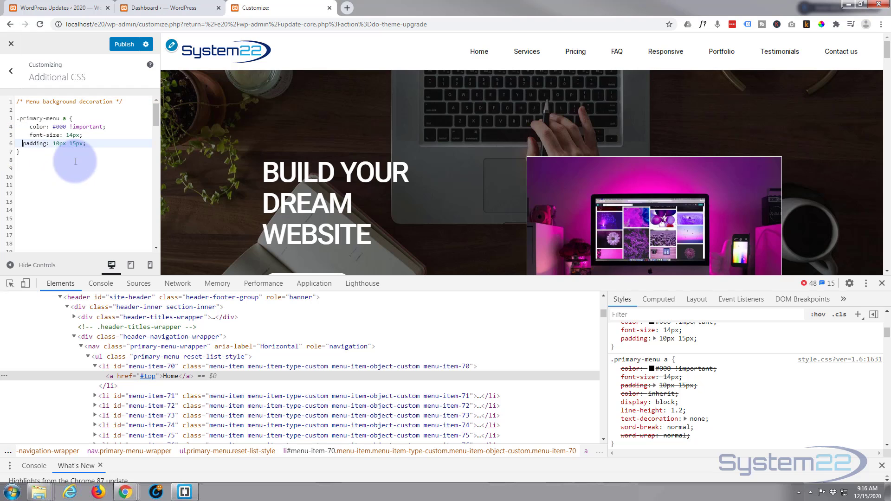
mouse_move(478, 51)
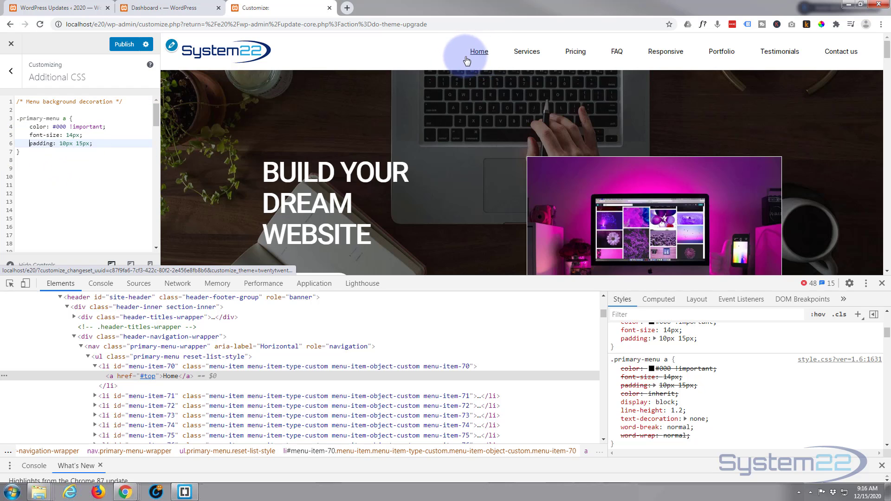
mouse_move(466, 41)
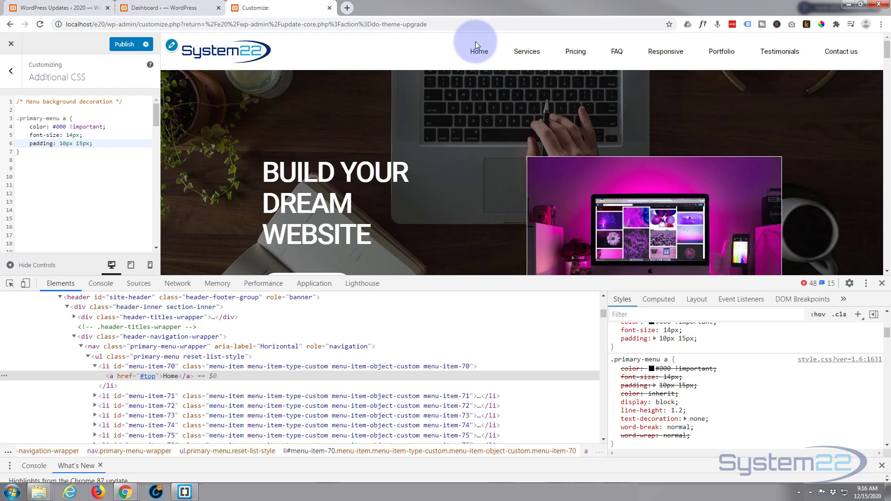
mouse_move(465, 46)
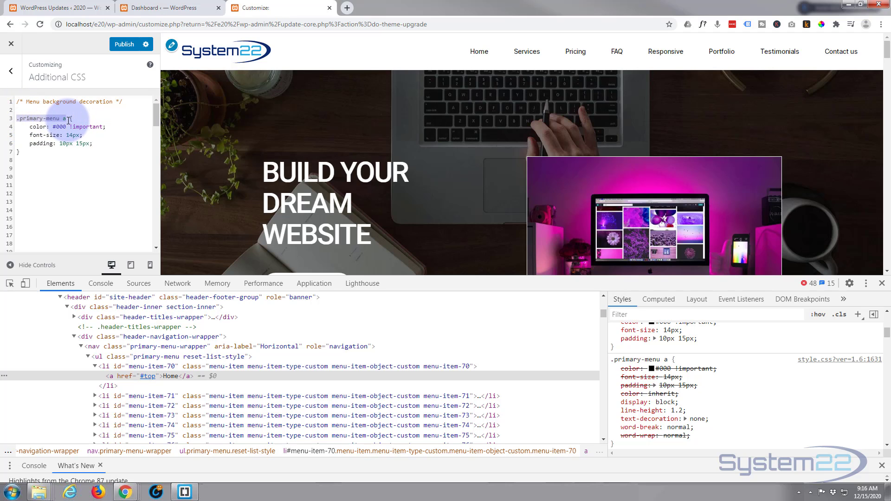
Step: Below the link rule, type a .primary-menu a:hover selector with empty braces
click(60, 118)
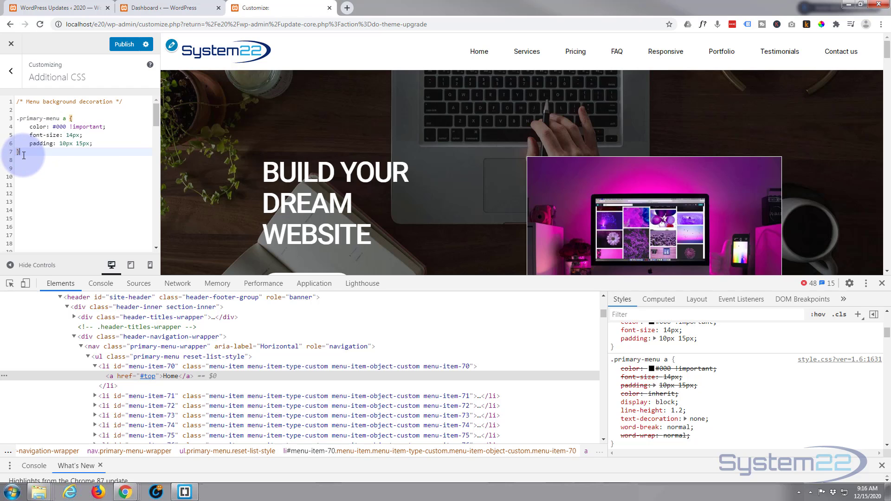
text(.primary-menu a)
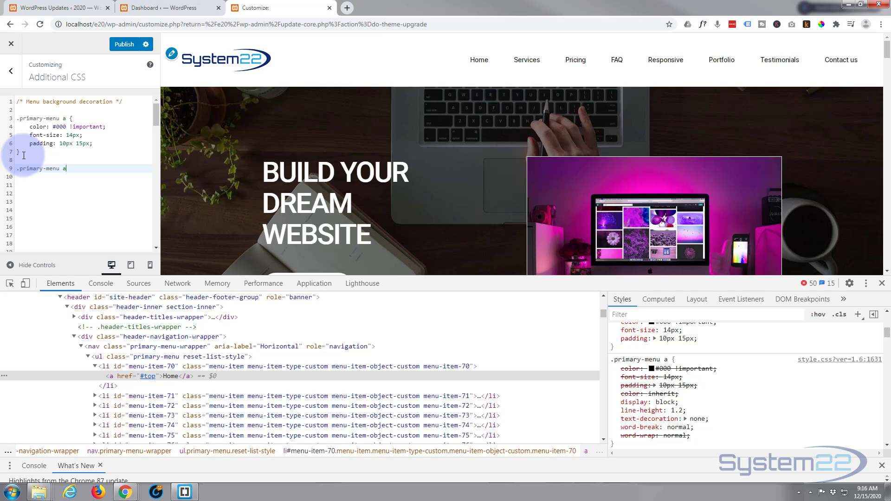
text(:hover {)
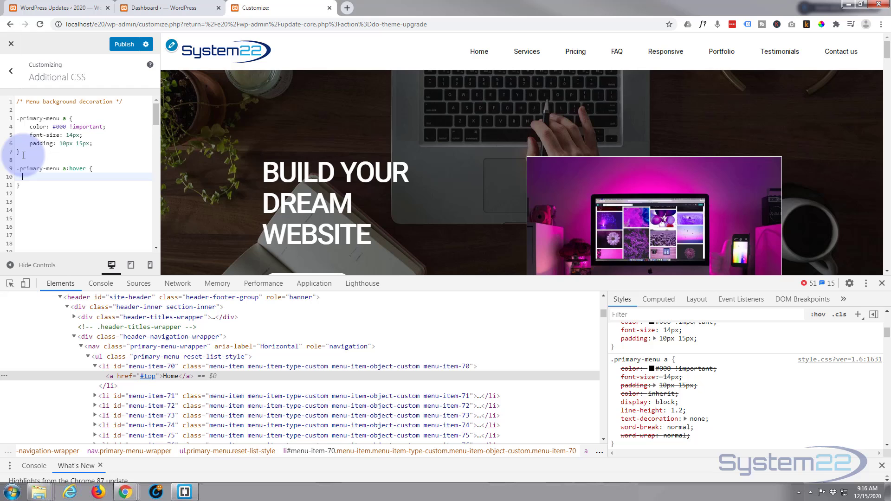
mouse_move(524, 51)
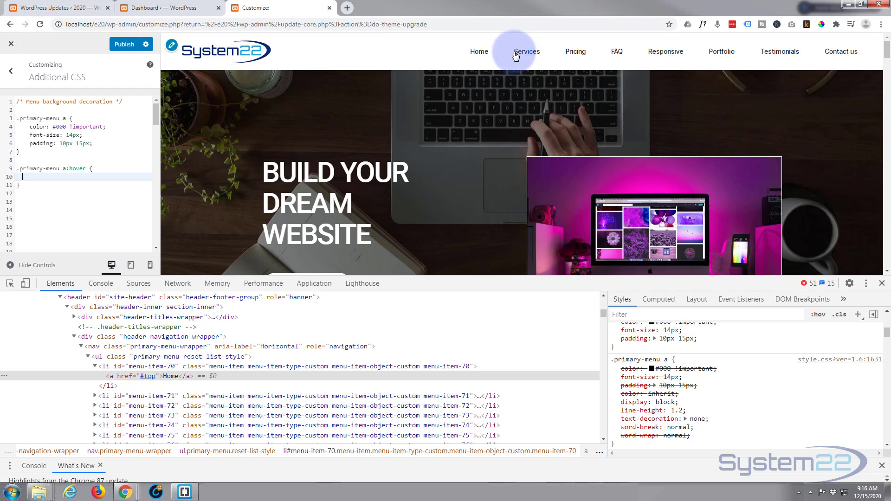
mouse_move(479, 51)
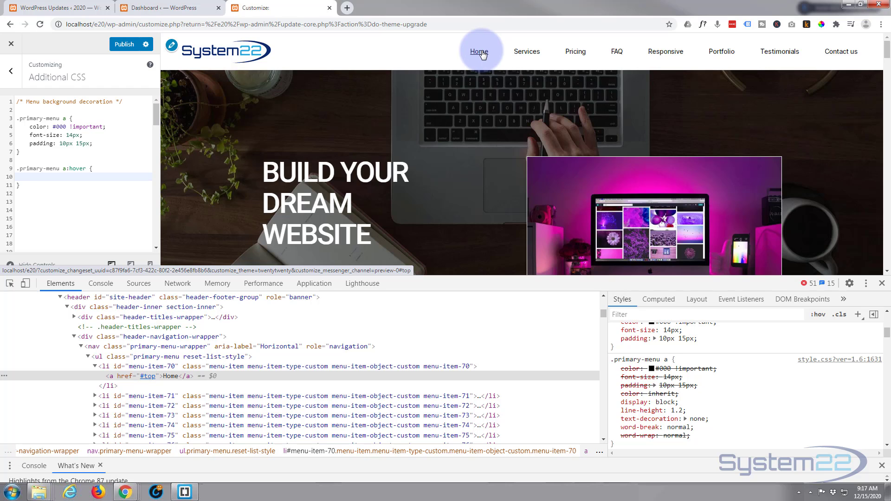
mouse_move(134, 94)
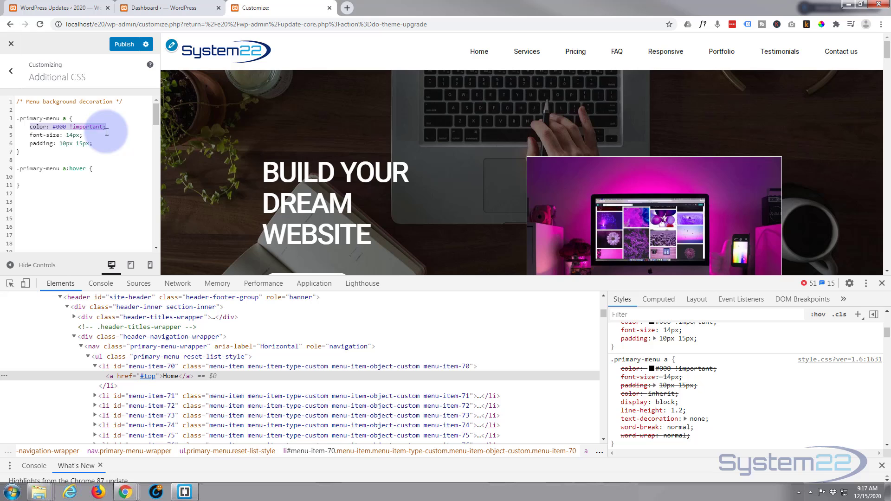
Step: Set background: #0D286F !important in .primary-menu a:hover and hover the menu items to check
click(40, 177)
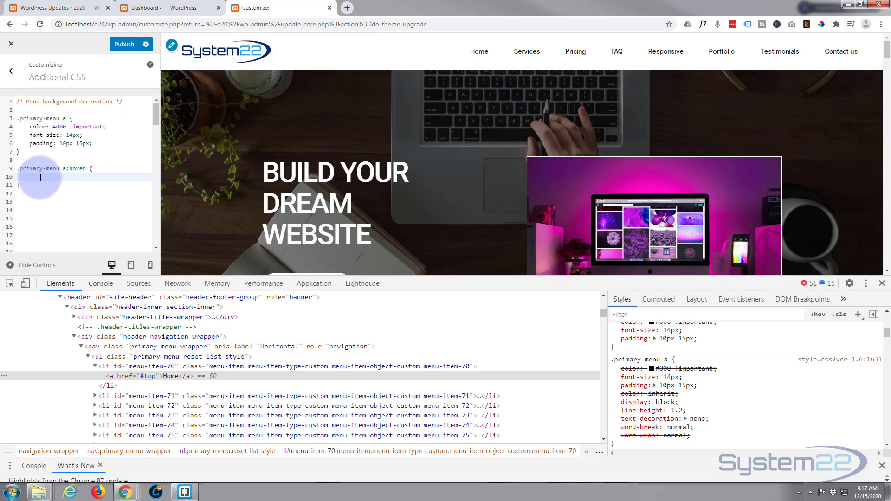
text(color: #000 !important;)
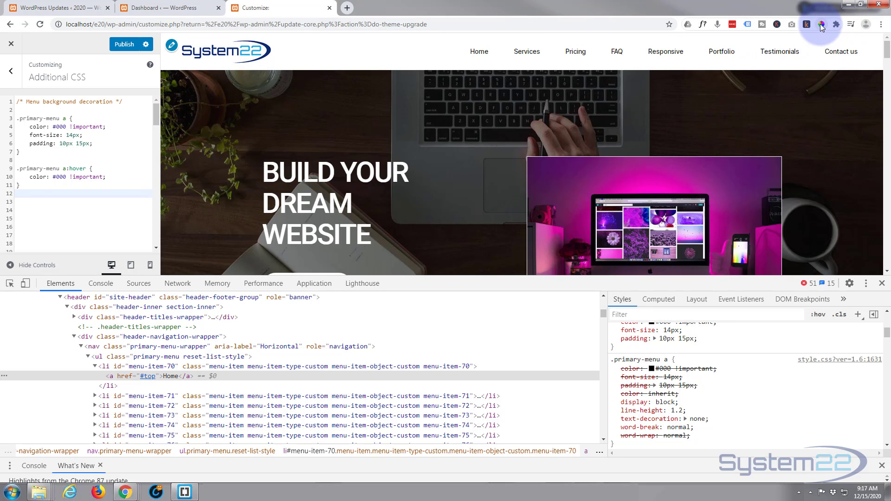
click(820, 25)
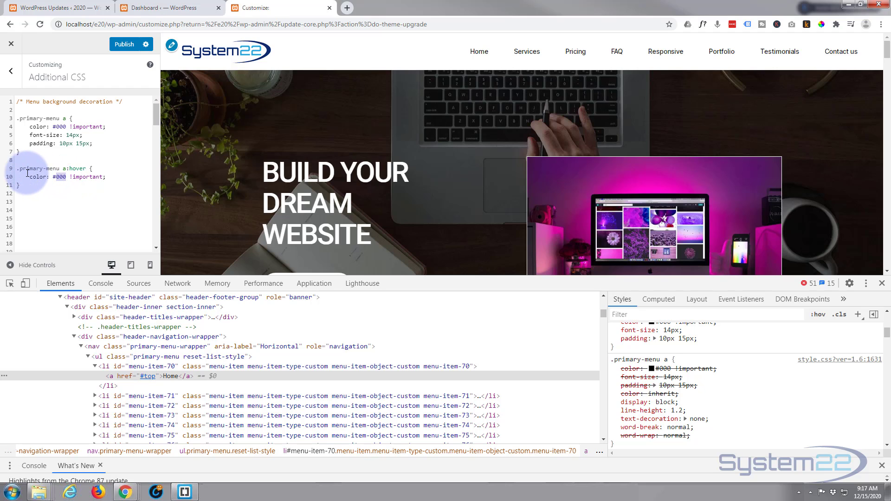
text(#0D2B6F)
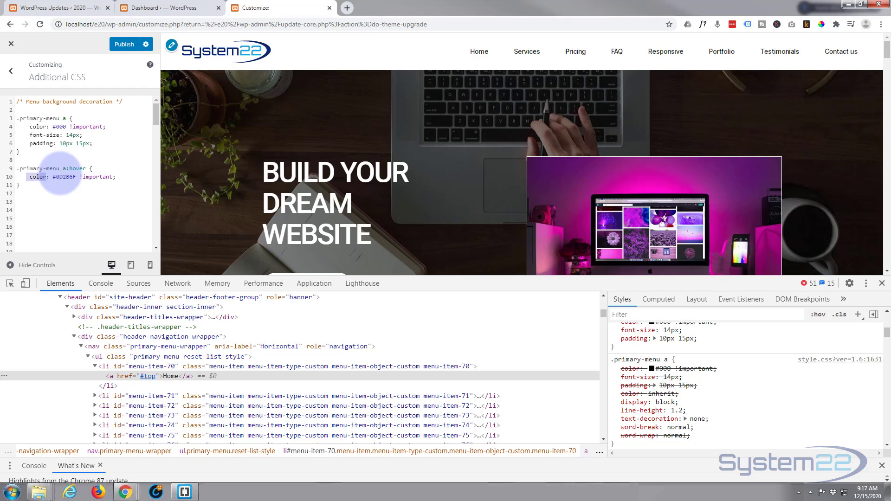
text(background)
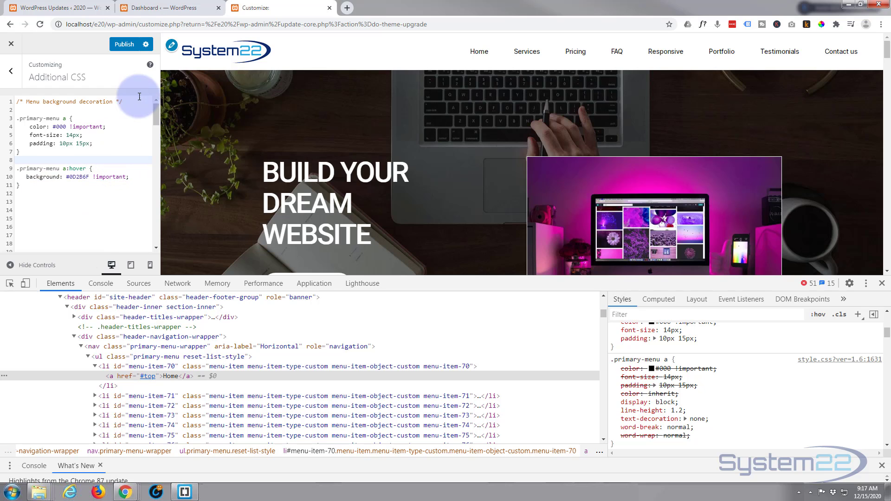
mouse_move(382, 63)
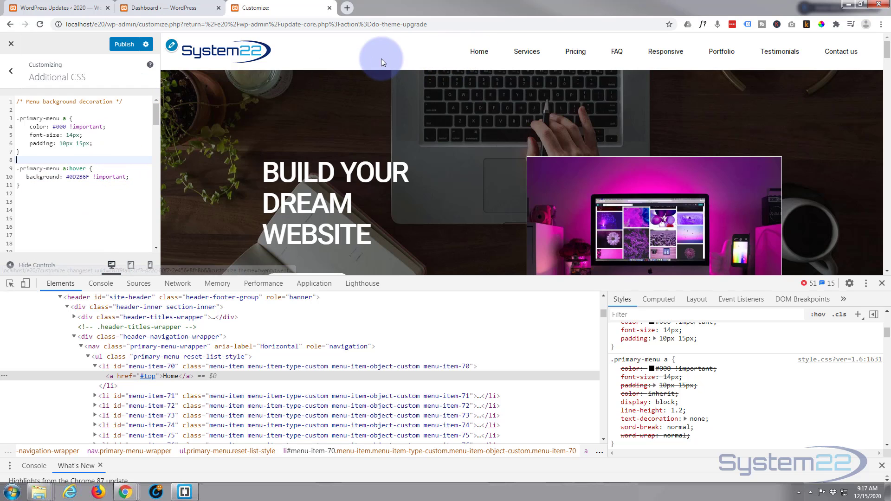
mouse_move(463, 64)
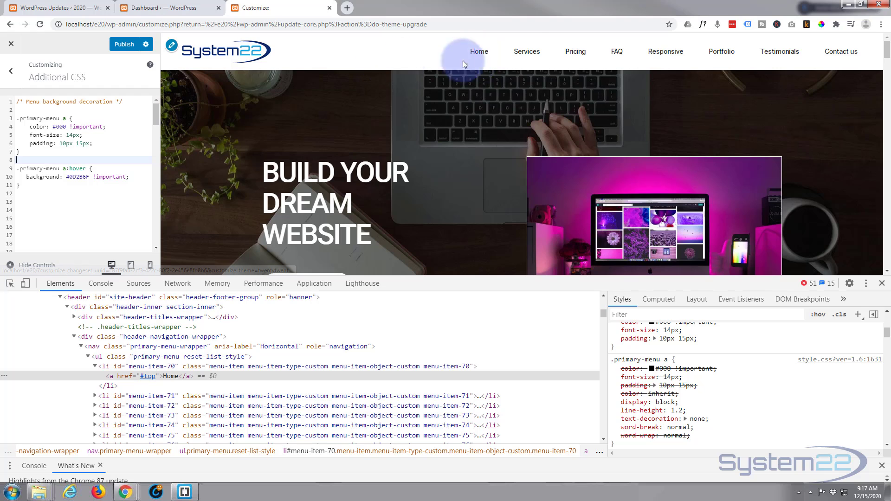
mouse_move(575, 51)
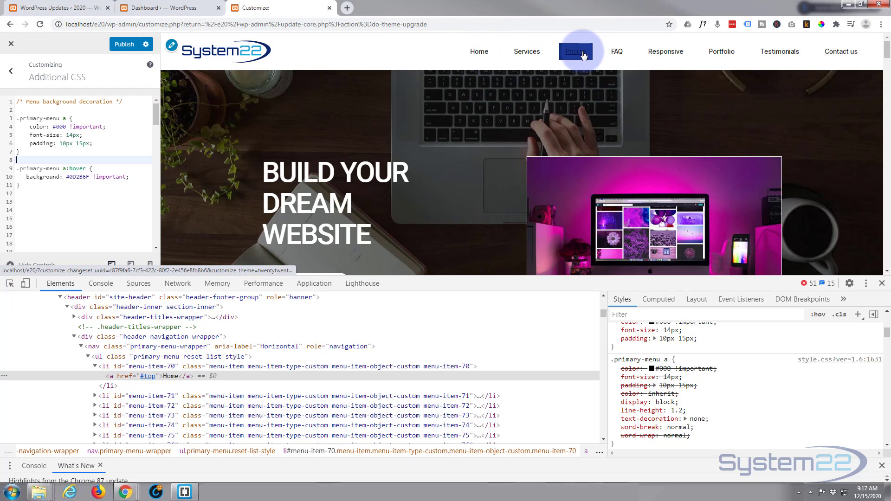
mouse_move(479, 51)
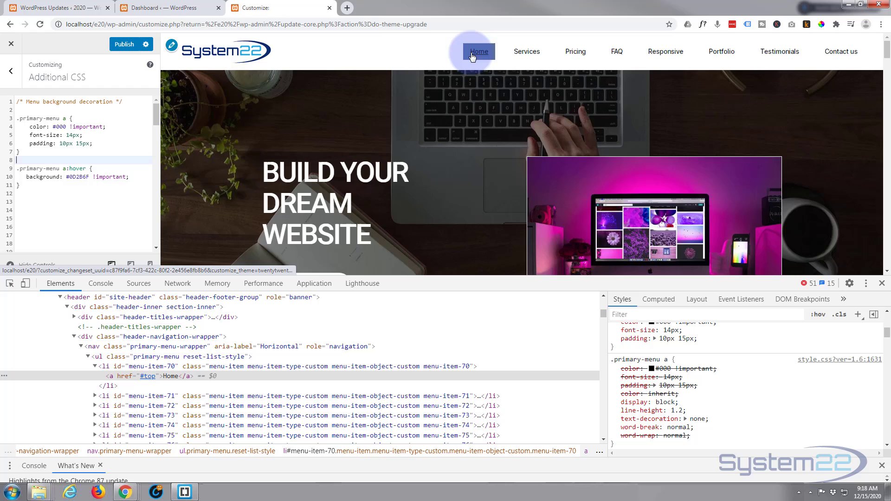
mouse_move(575, 51)
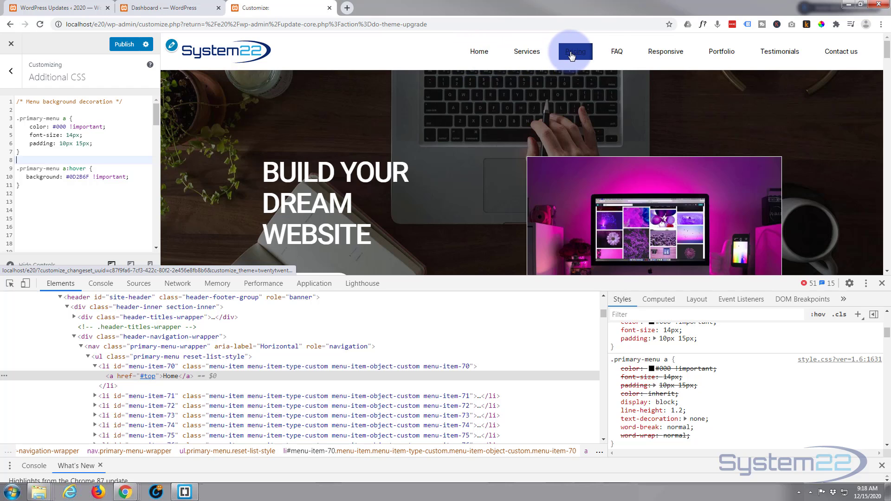
mouse_move(525, 51)
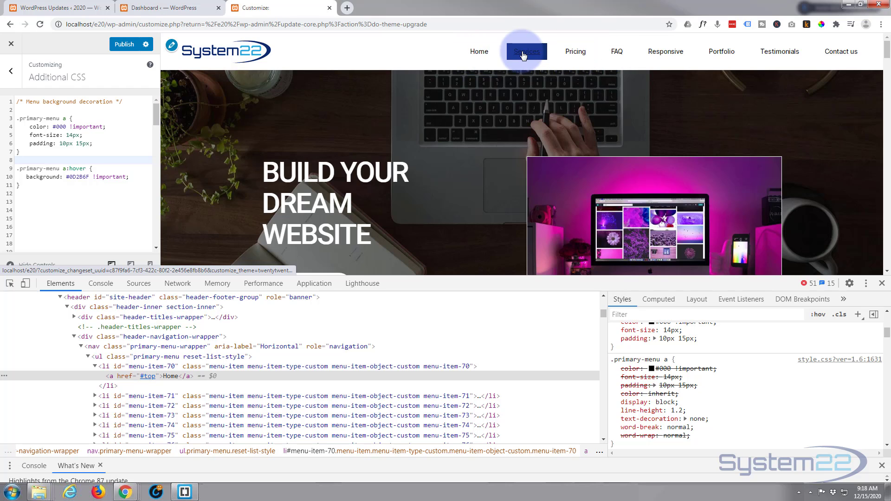
mouse_move(64, 155)
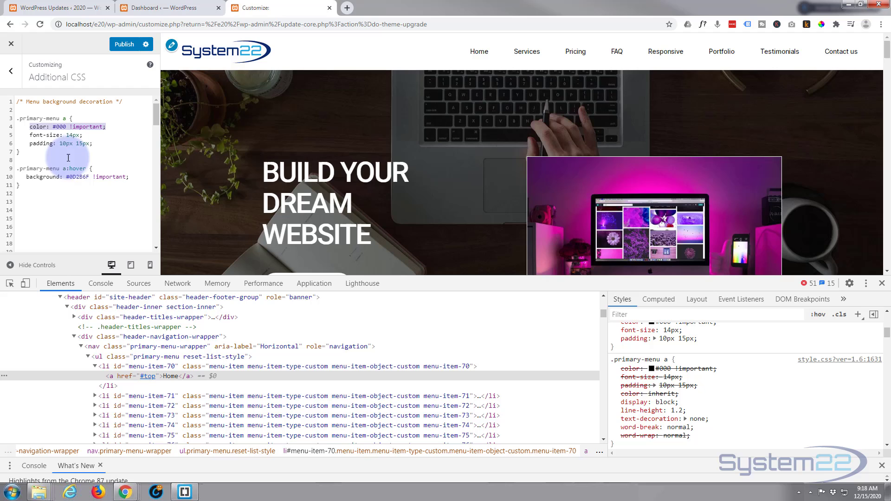
Step: Add color: #fff !important to the hover rule and drop !important from the background
click(129, 177)
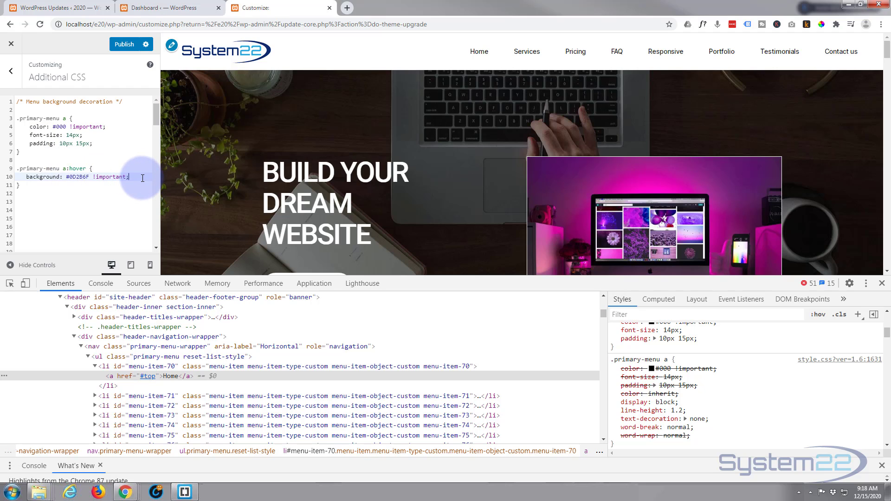
text(color: #000 !important;)
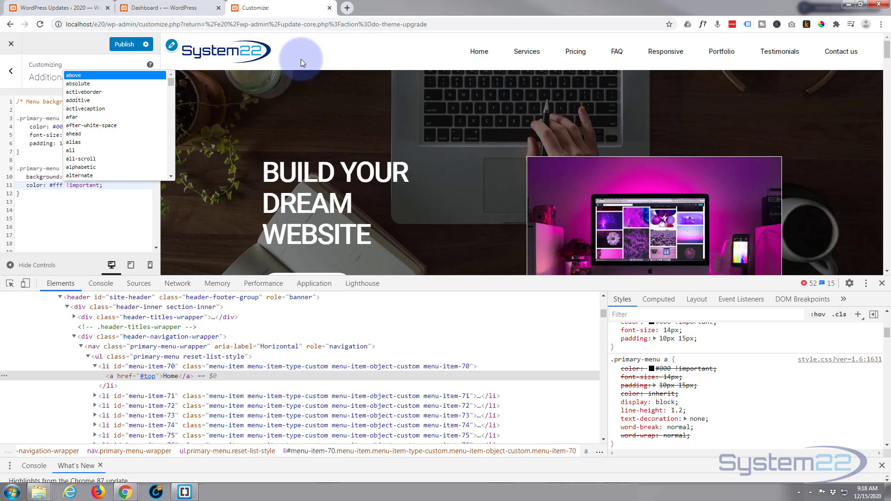
mouse_move(478, 51)
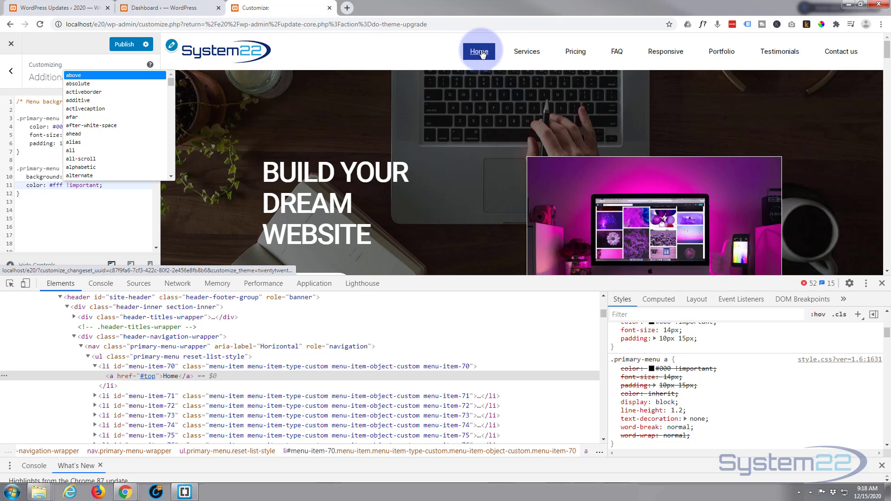
mouse_move(575, 52)
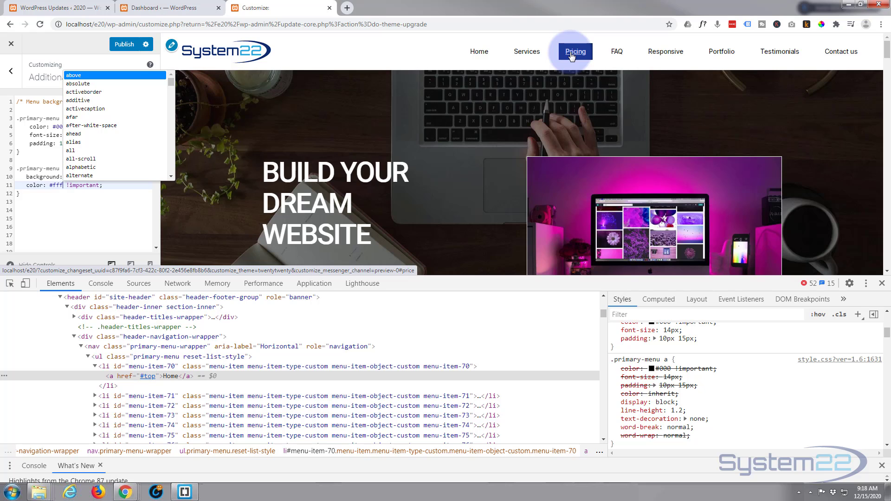
click(33, 161)
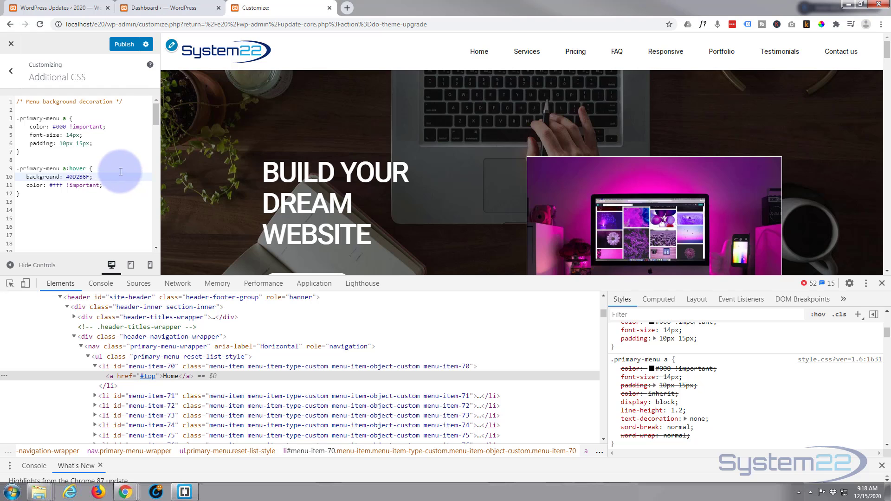
mouse_move(459, 51)
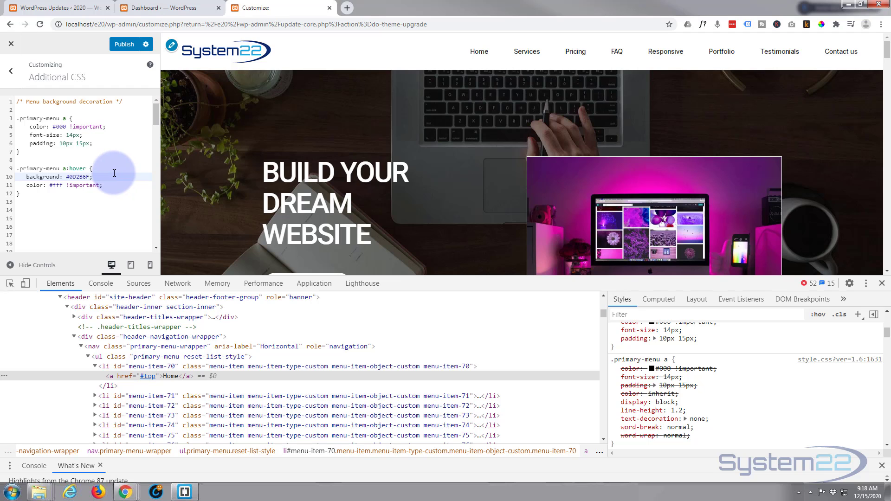
mouse_move(479, 51)
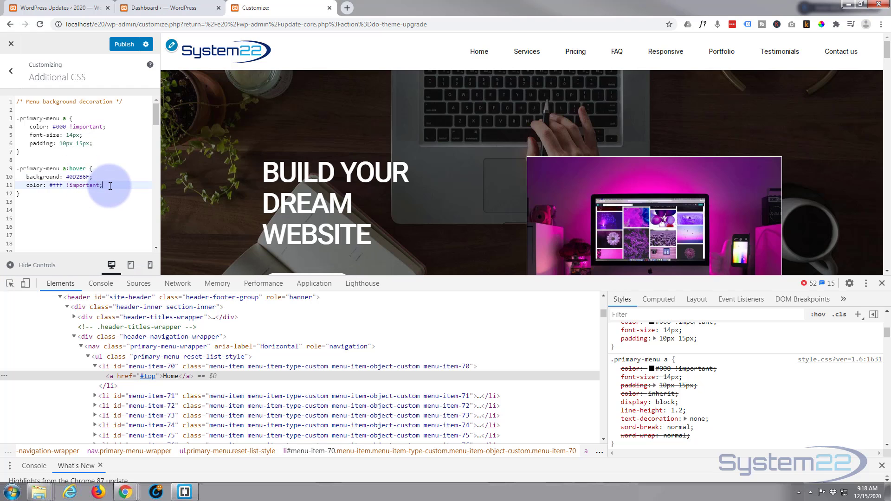
Step: Add text-decoration: none to .primary-menu a:hover and test by hovering Home and Services
text(text-decoration:none;)
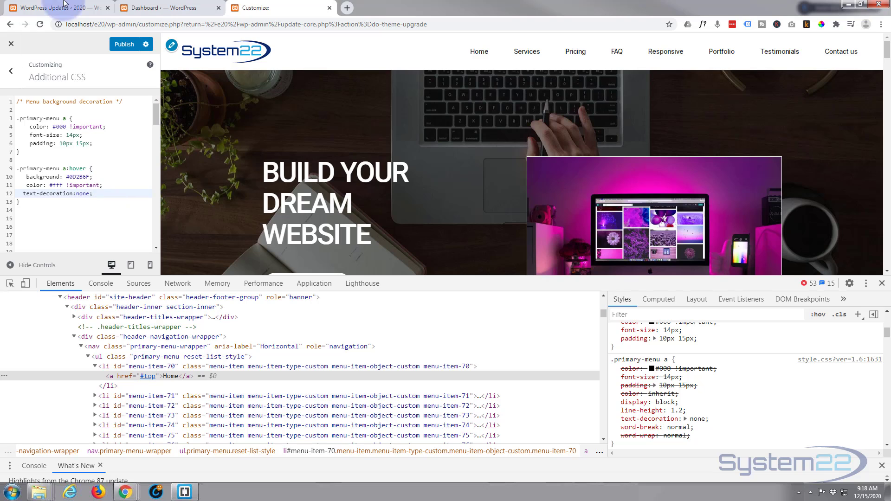
mouse_move(479, 51)
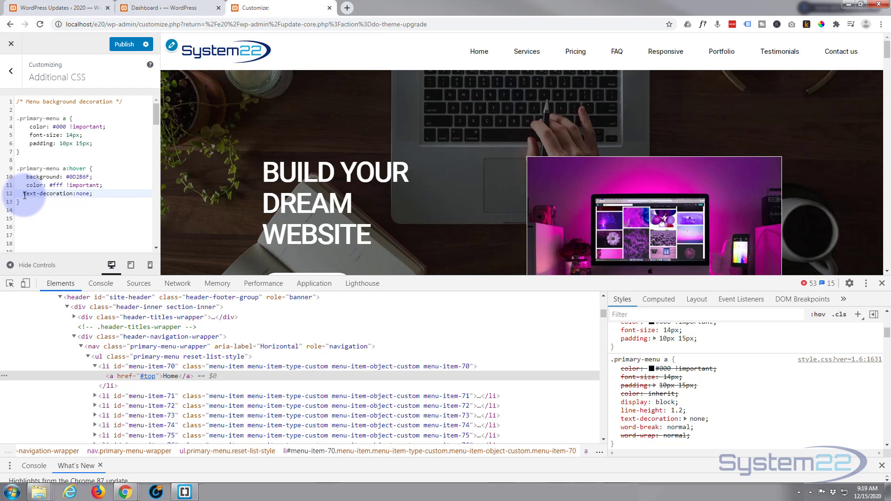
mouse_move(479, 51)
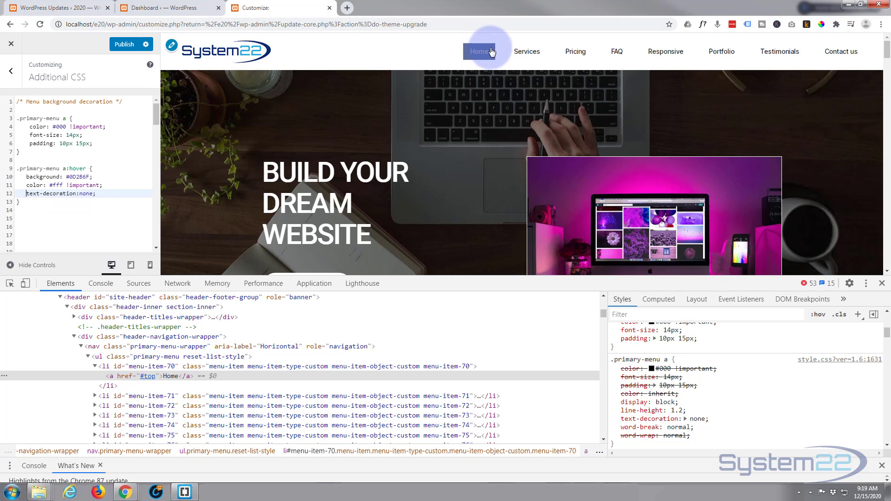
mouse_move(525, 51)
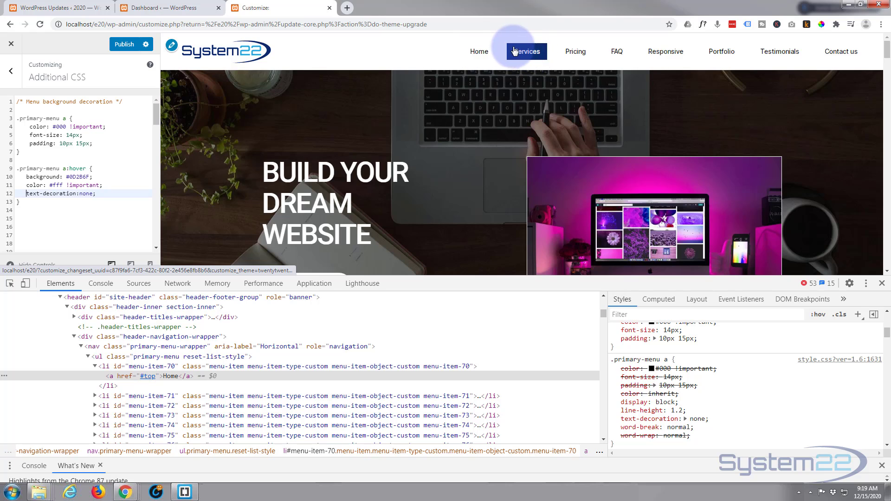
mouse_move(523, 51)
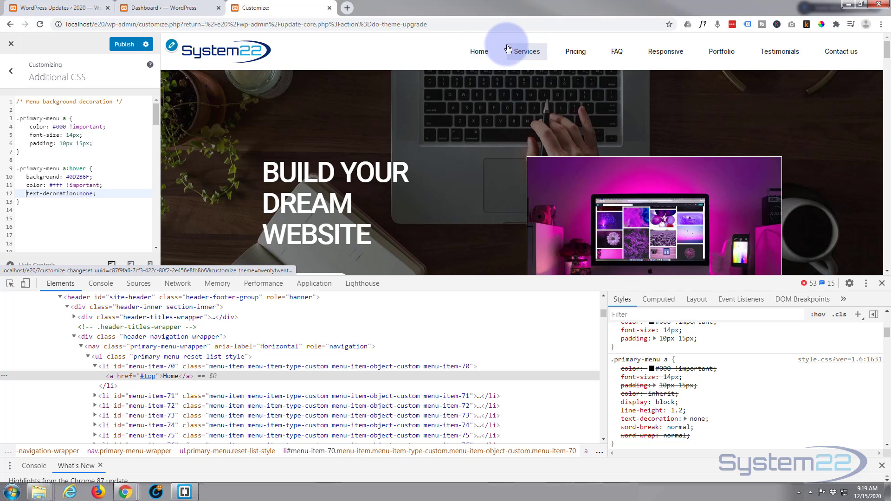
mouse_move(525, 51)
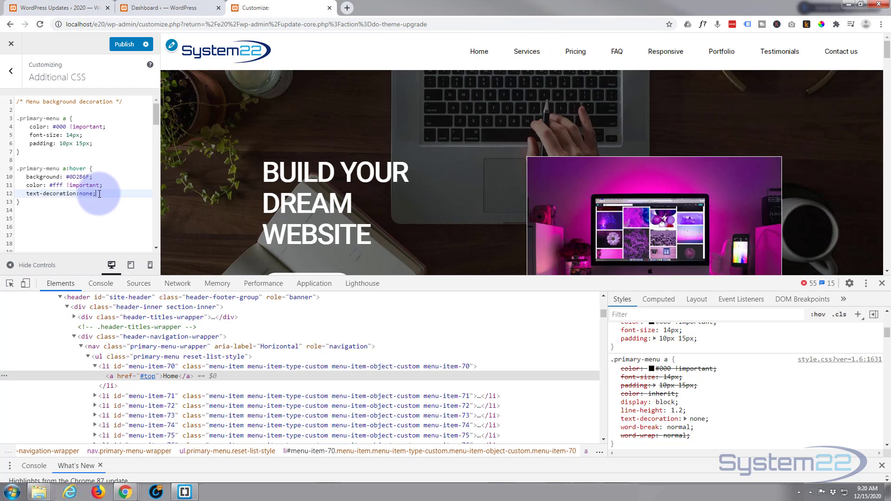
Step: Add border-radius: 5px to the .primary-menu a:hover rule
text(border-radius:5)
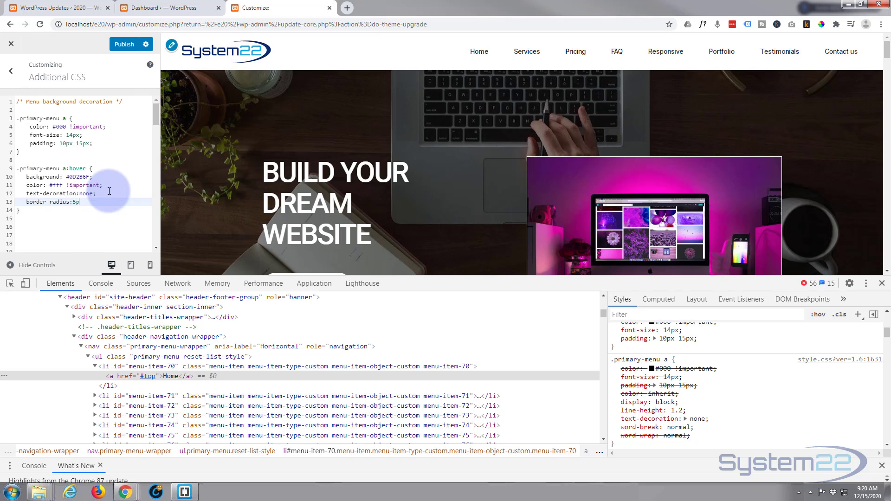
text(px;)
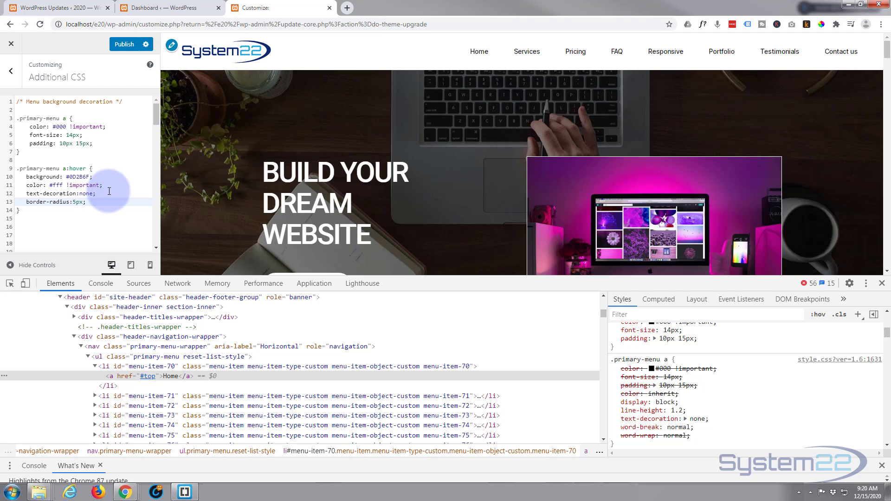
mouse_move(479, 51)
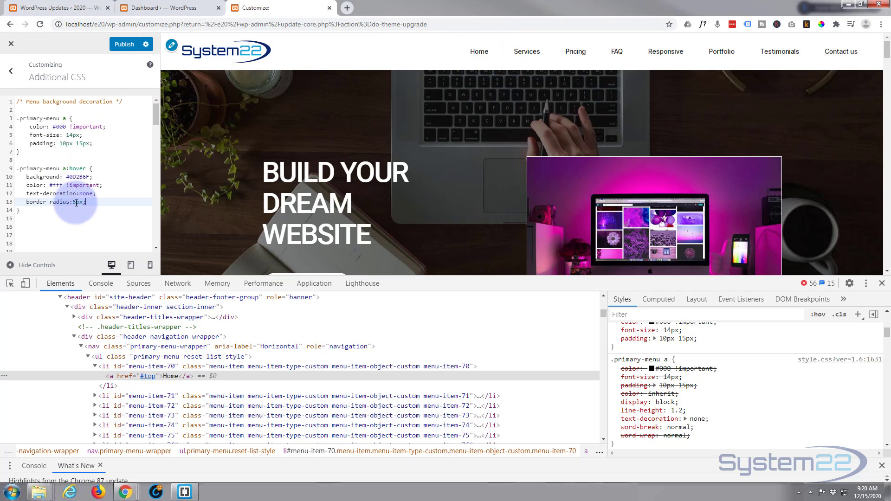
mouse_move(143, 199)
text(0)
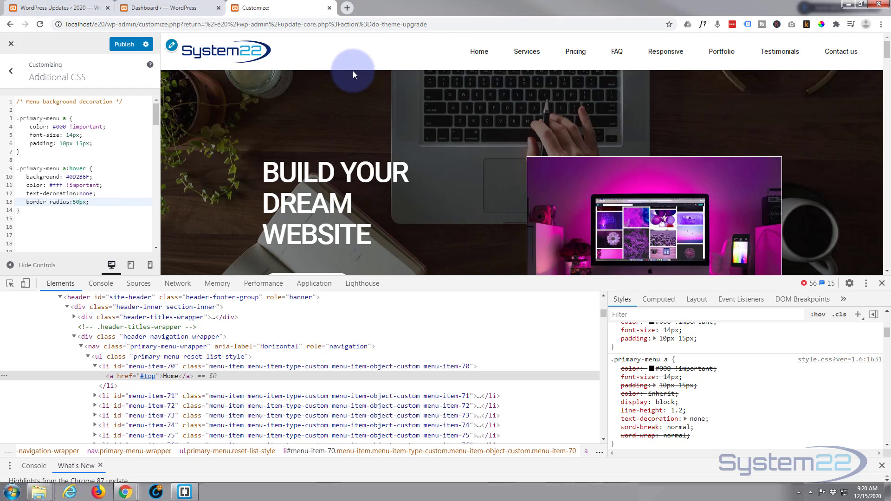
mouse_move(525, 51)
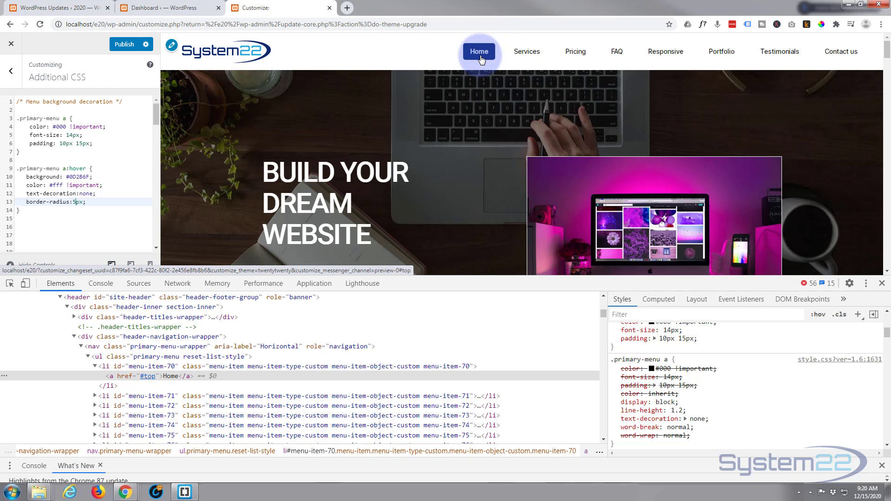
mouse_move(525, 51)
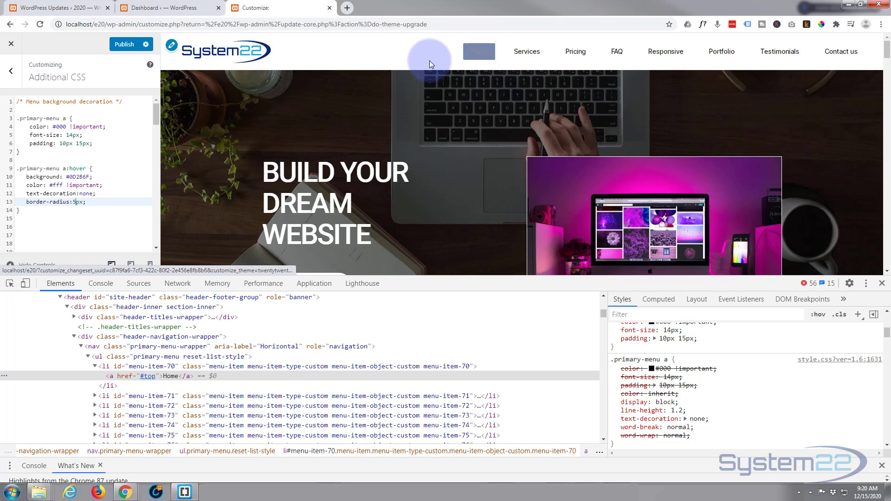
mouse_move(390, 58)
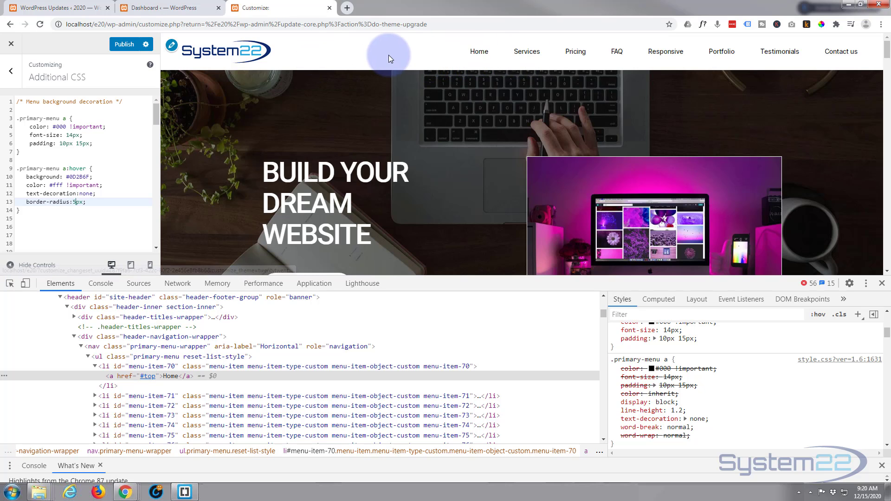
mouse_move(478, 51)
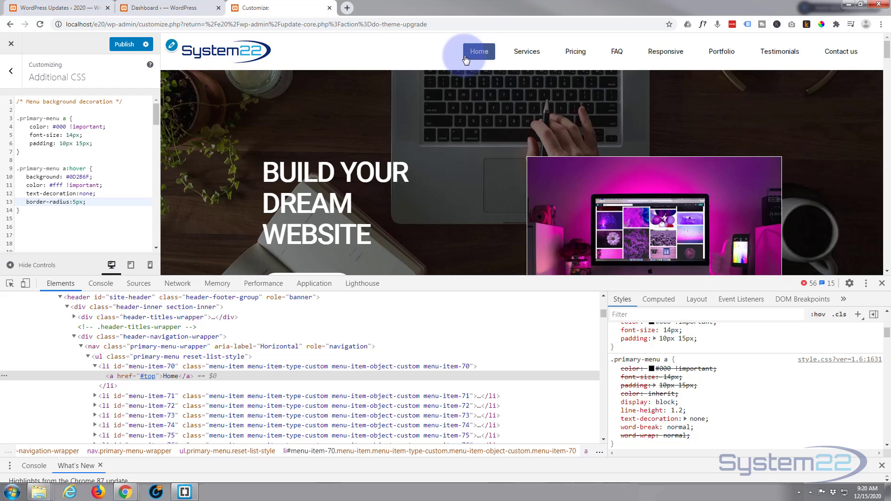
mouse_move(446, 59)
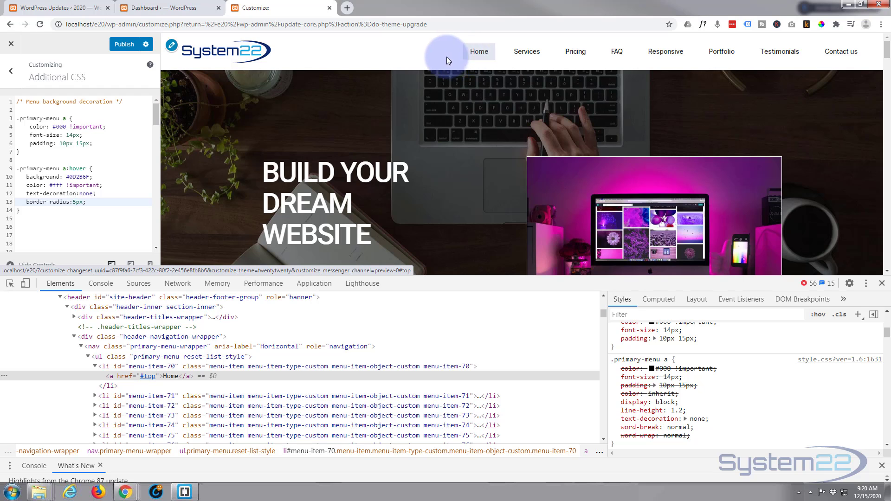
mouse_move(524, 51)
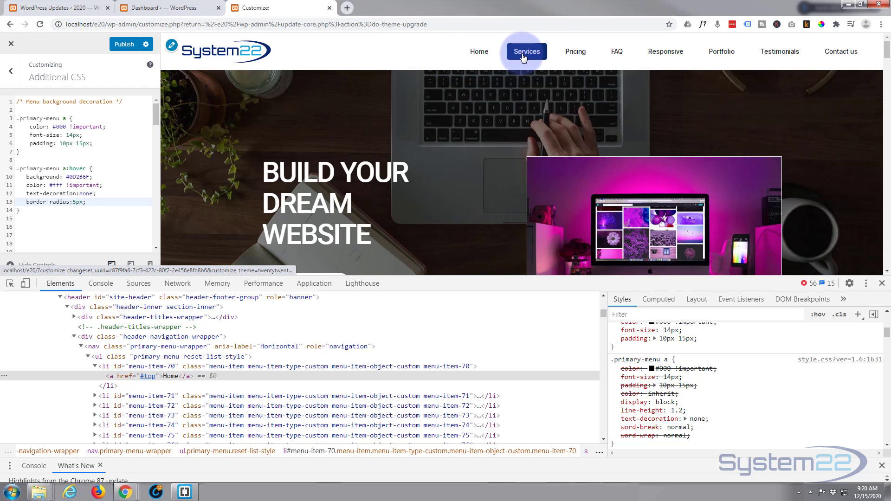
mouse_move(665, 51)
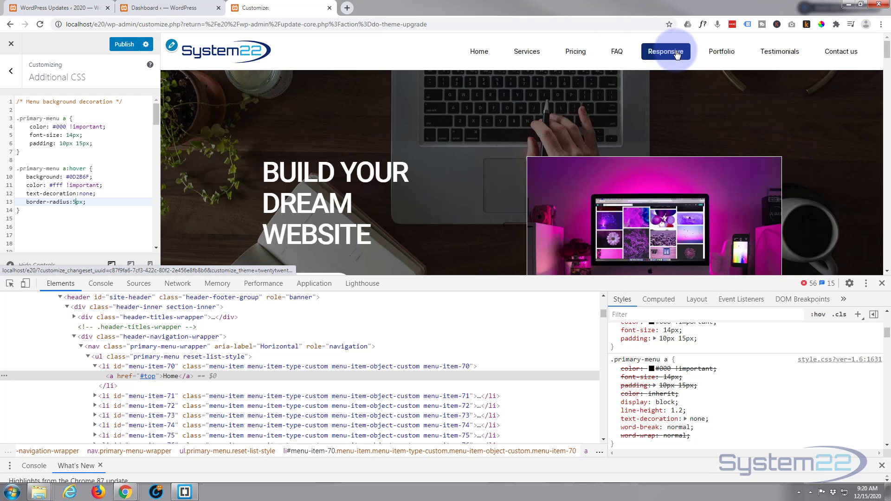
mouse_move(407, 59)
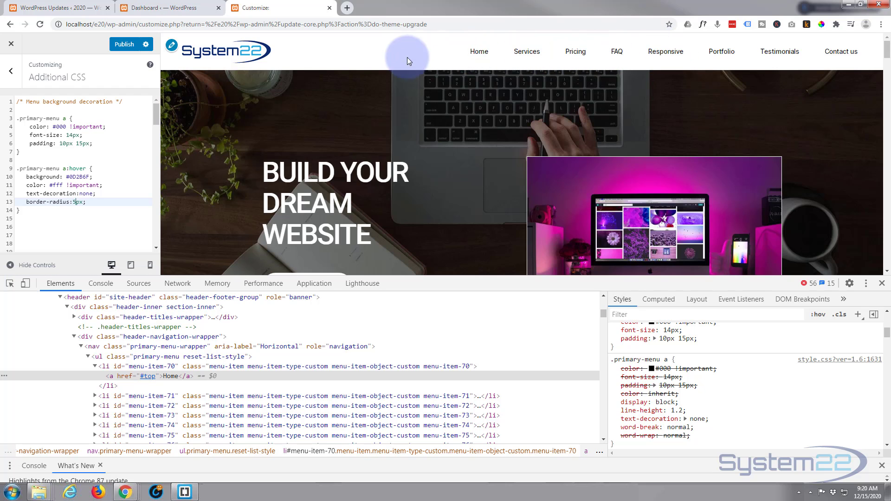
mouse_move(86, 146)
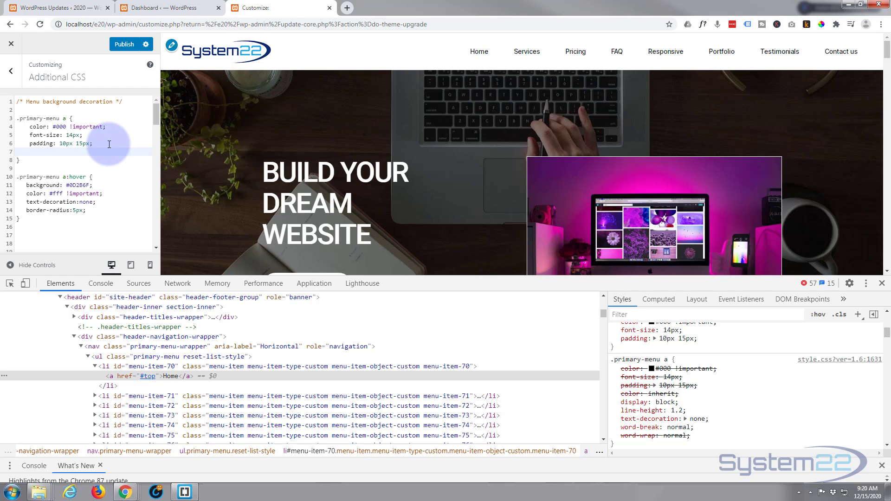
Step: Add transition-duration: 0.7s to the .primary-menu a rule after its padding
text(transition-duration:)
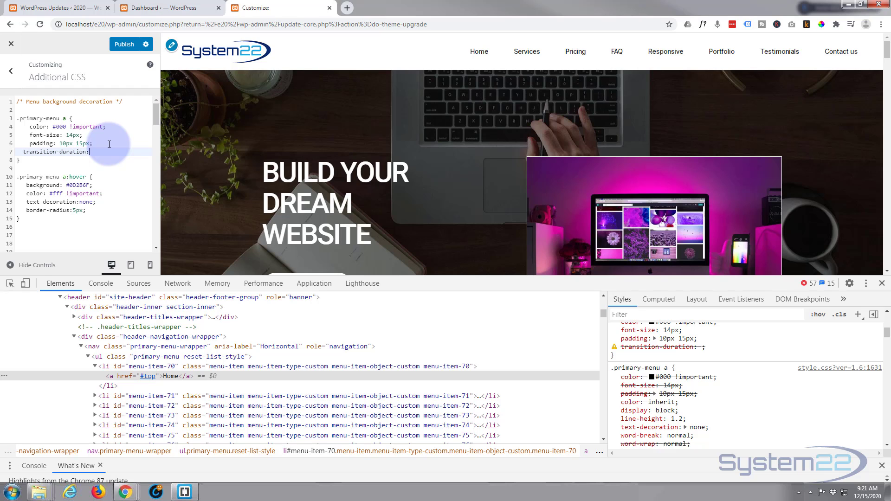
text(0)
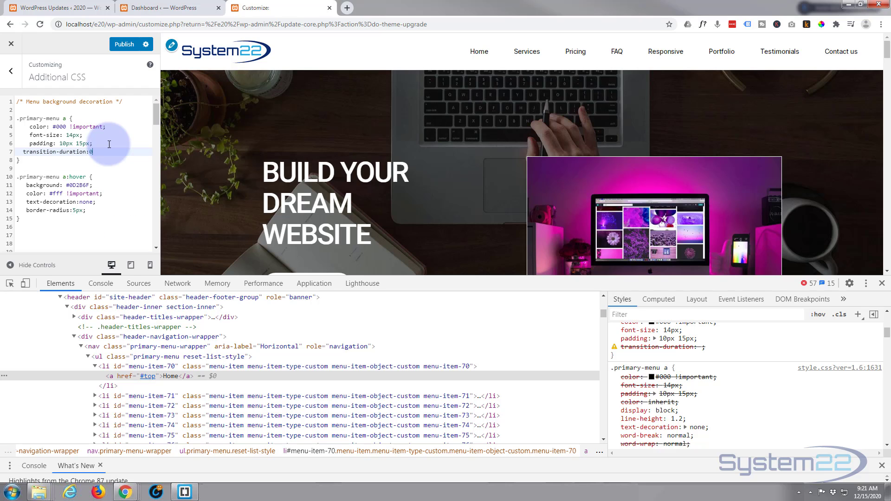
text(.7s;)
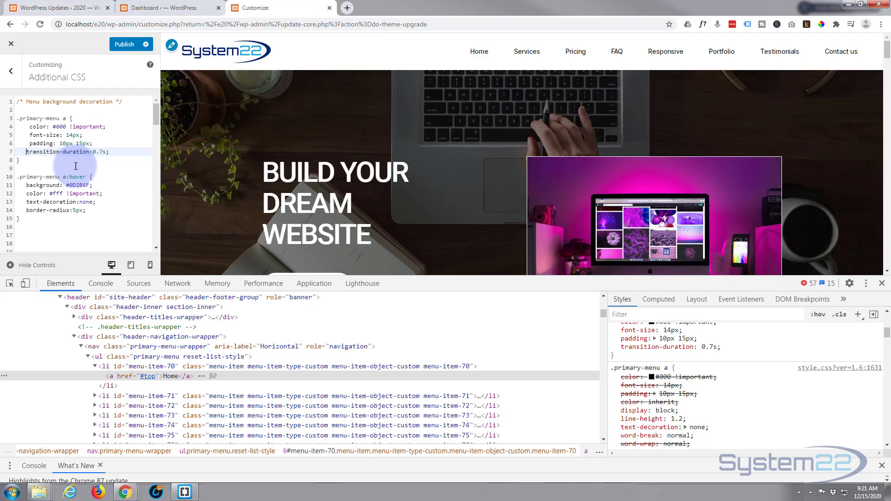
mouse_move(479, 51)
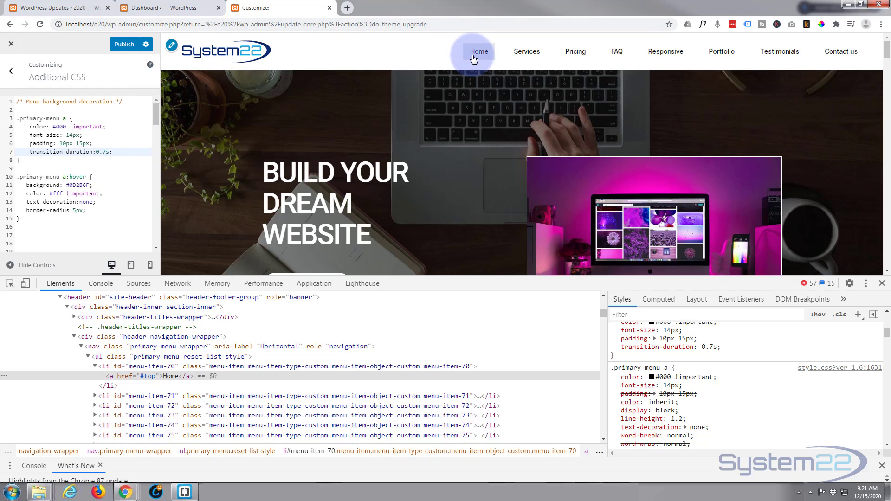
mouse_move(525, 51)
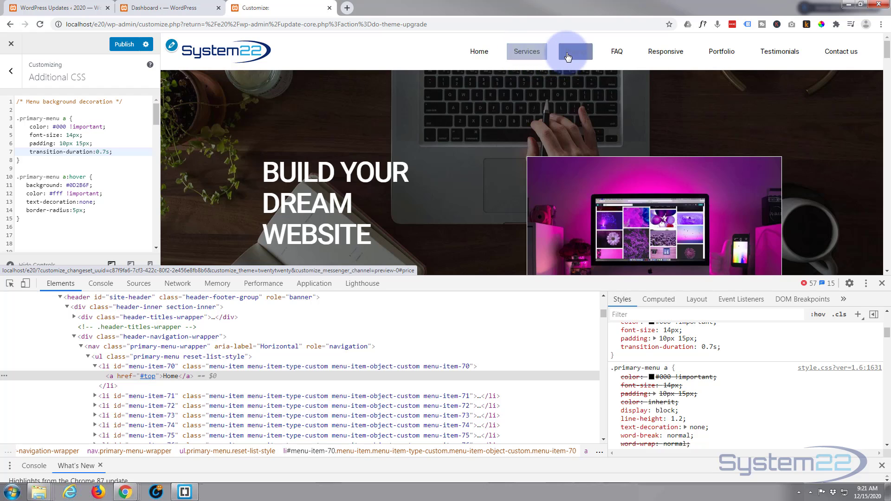
mouse_move(615, 51)
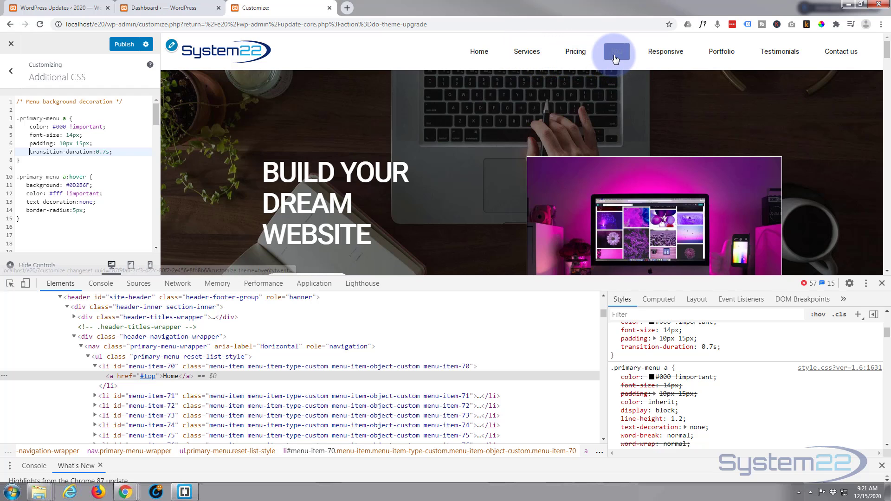
mouse_move(664, 51)
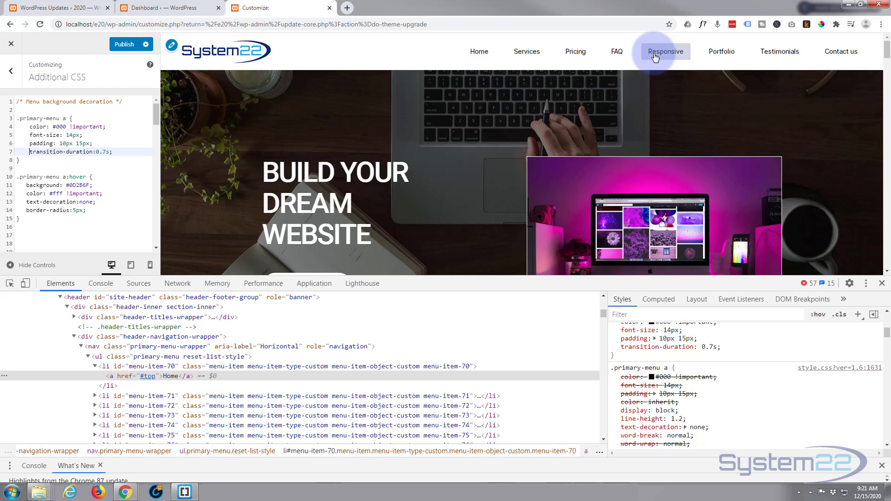
mouse_move(405, 51)
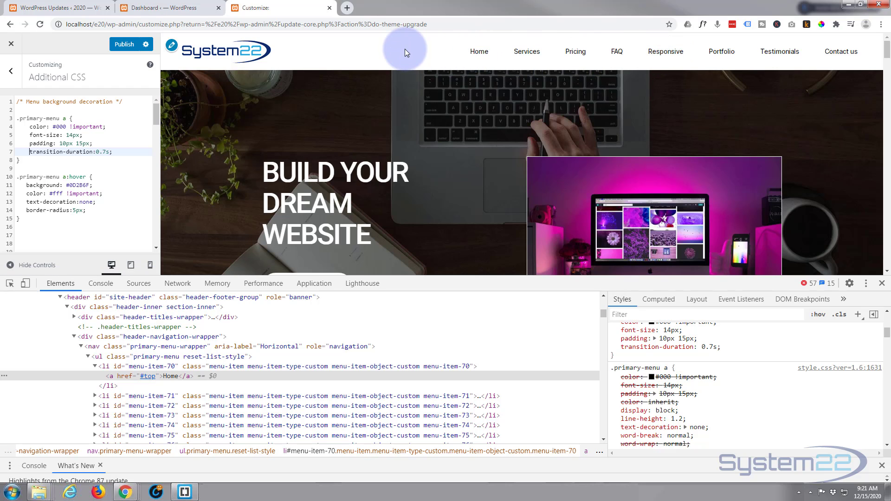
mouse_move(478, 51)
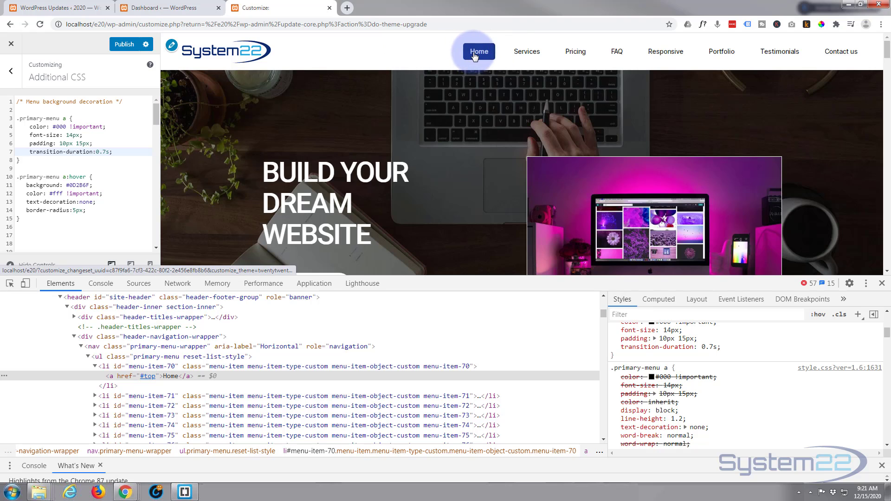
Step: Navigate the preview from Home to the Services section via the primary menu
click(525, 51)
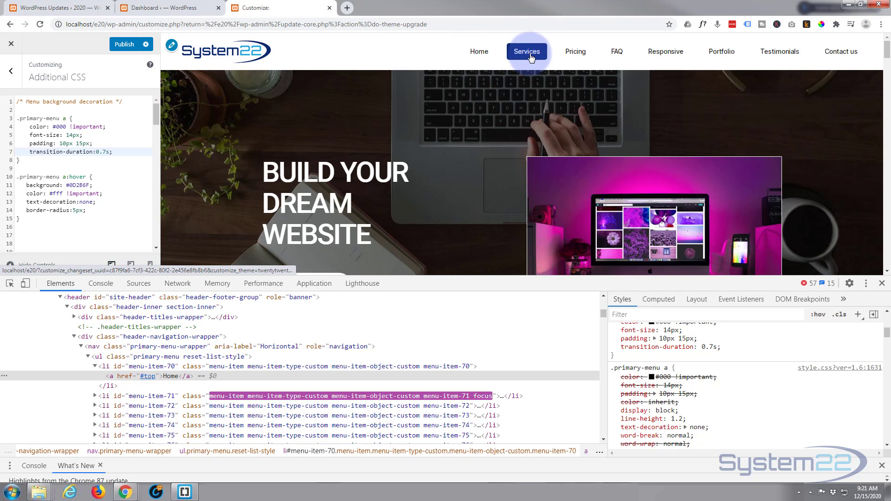
click(526, 51)
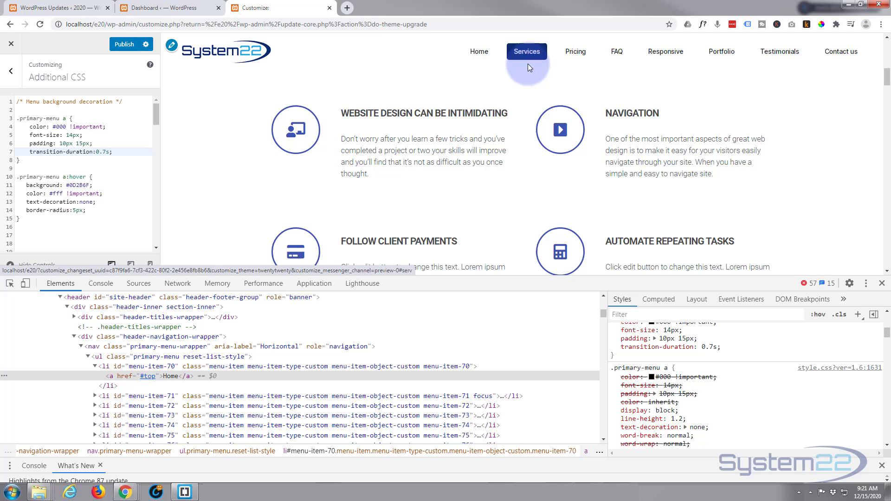
mouse_move(520, 78)
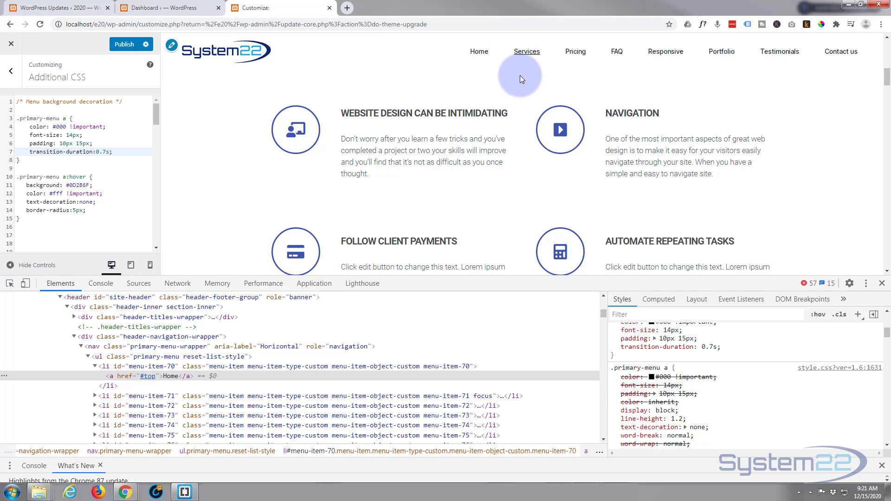
mouse_move(506, 88)
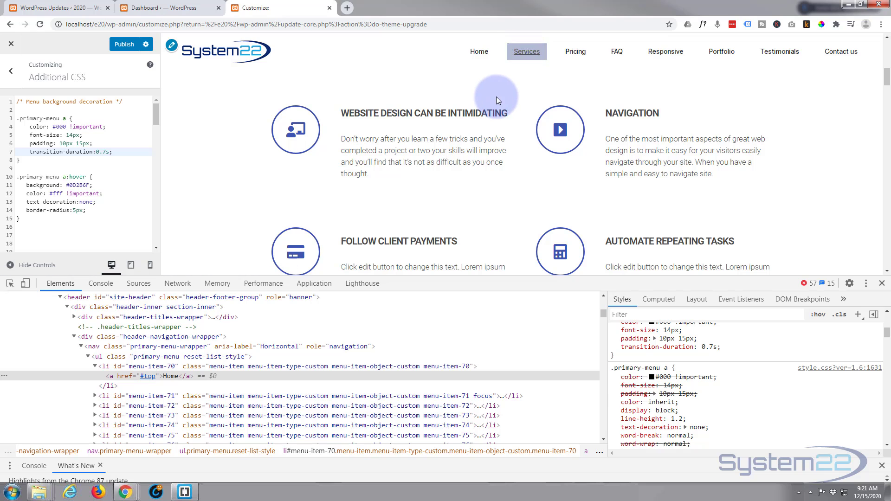
mouse_move(484, 51)
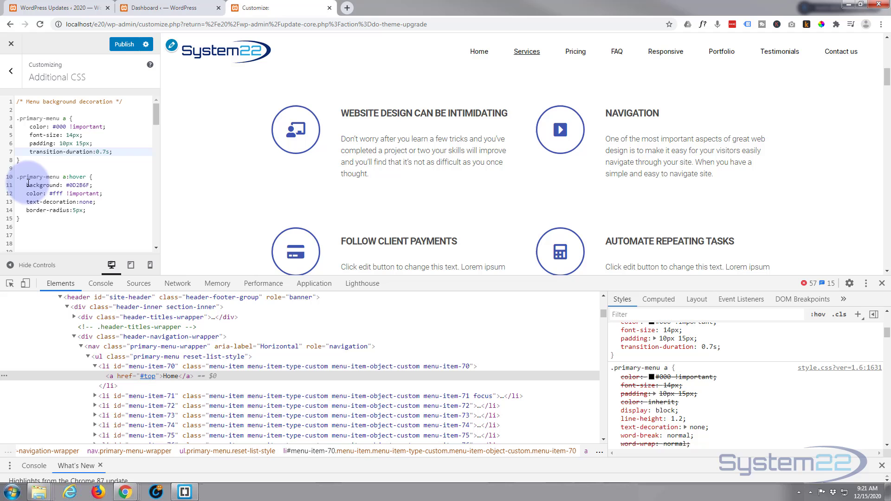
Step: Start a copy of the .primary-menu a:hover block below the hover rule
scroll(down, 3)
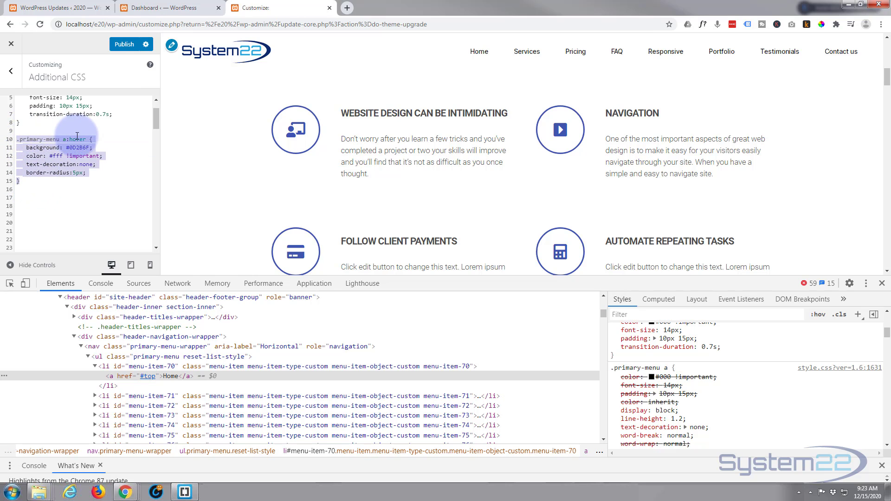
click(27, 189)
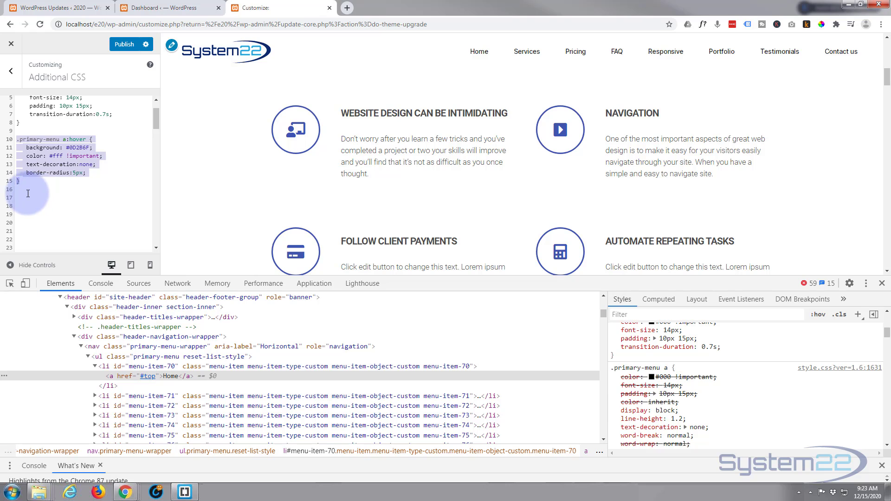
click(25, 189)
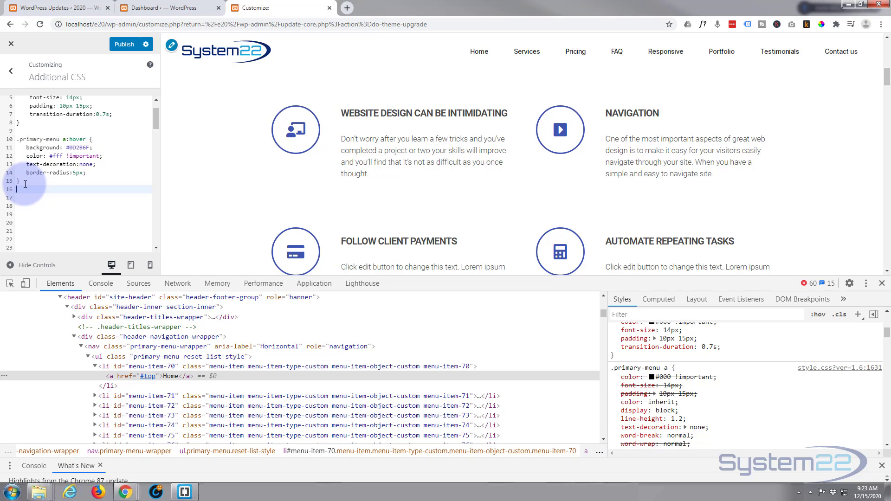
text(.primary-menu a:hover {)
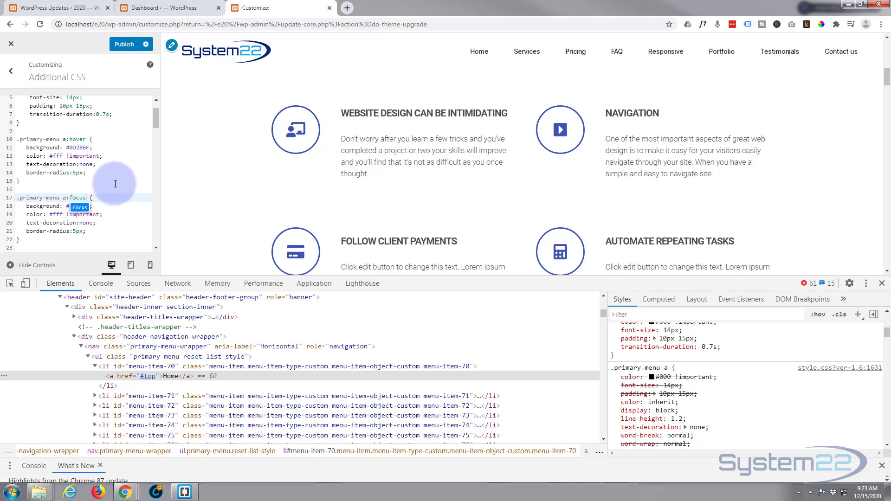
mouse_move(526, 51)
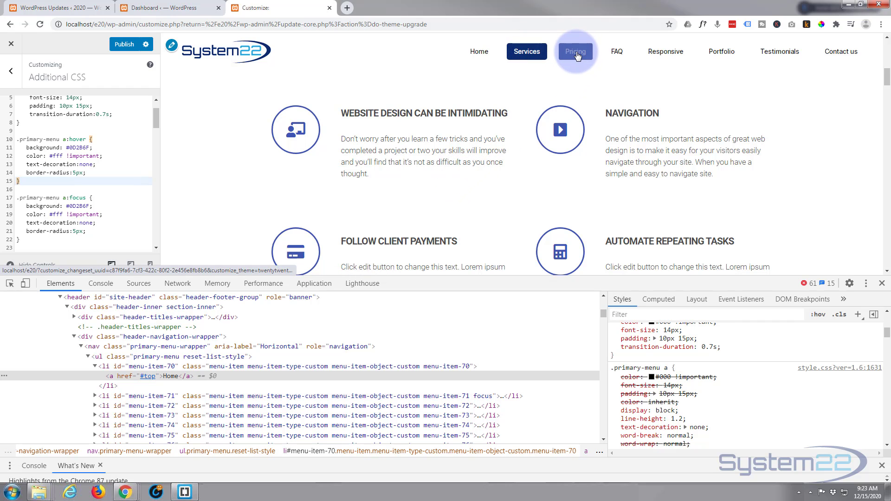
Step: Click Pricing, FAQ, then Home in the preview menu to test focus styling
click(574, 51)
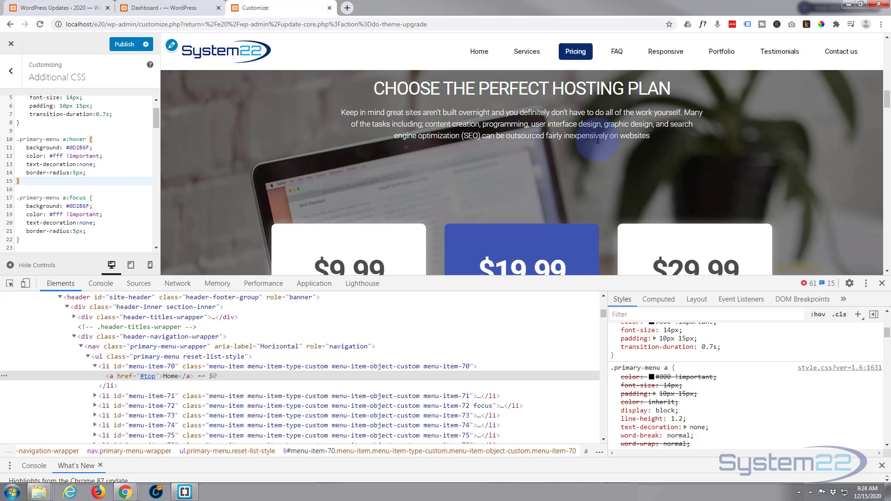
click(616, 51)
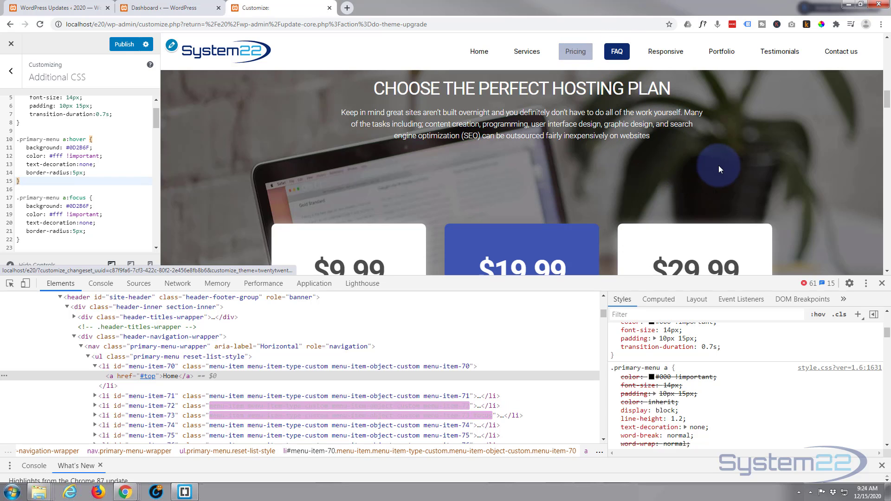
click(615, 51)
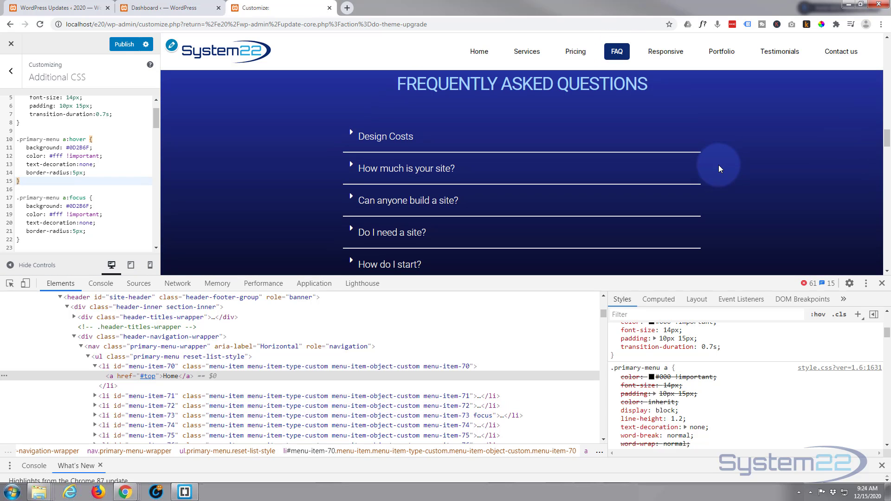
mouse_move(478, 51)
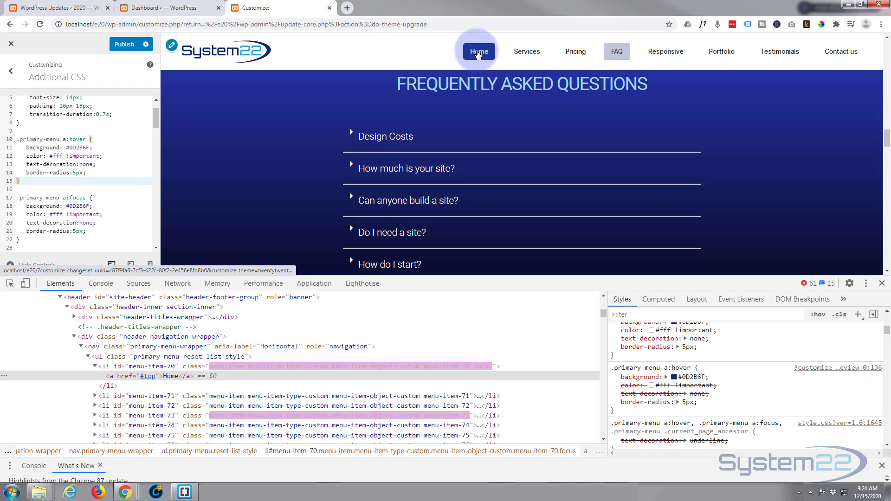
click(477, 51)
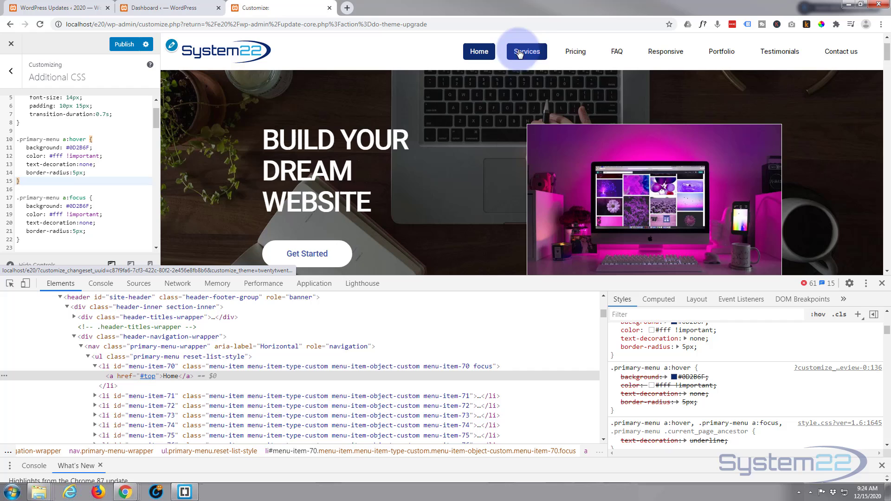
mouse_move(616, 52)
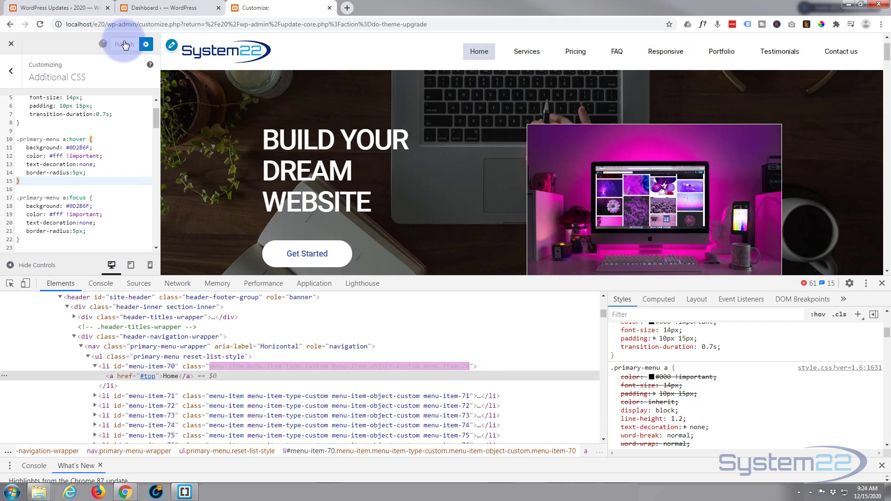
click(123, 45)
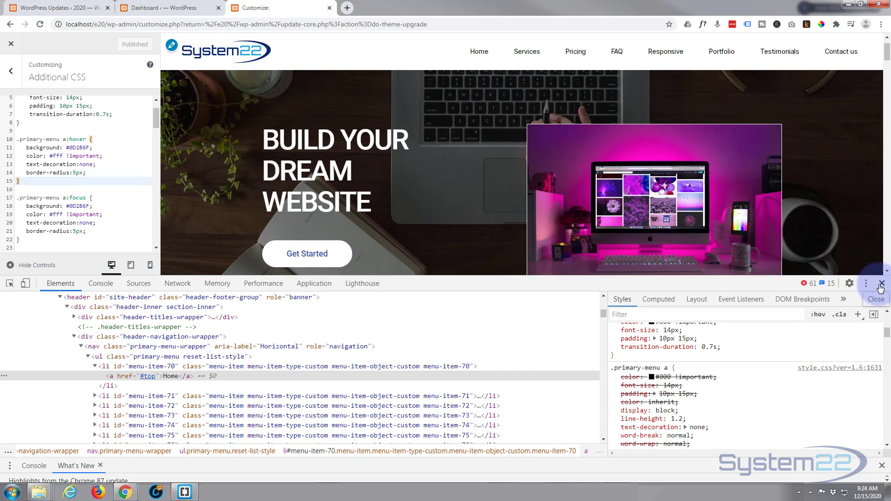
click(883, 283)
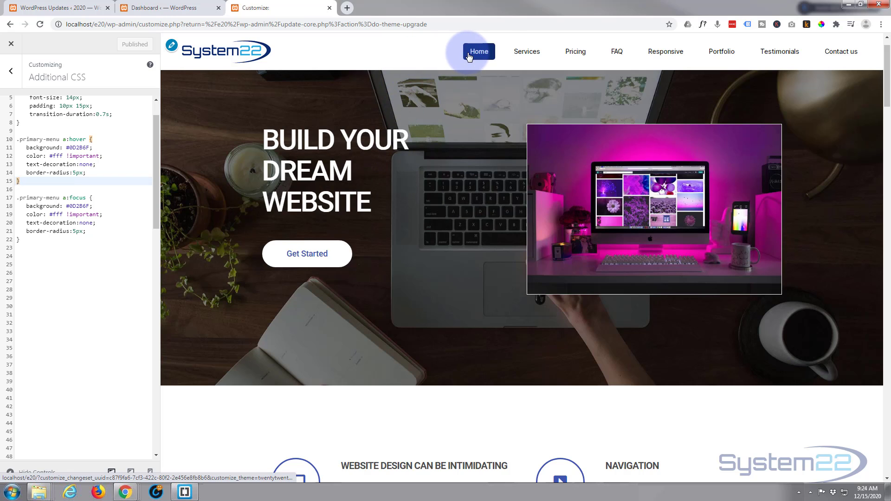
mouse_move(525, 51)
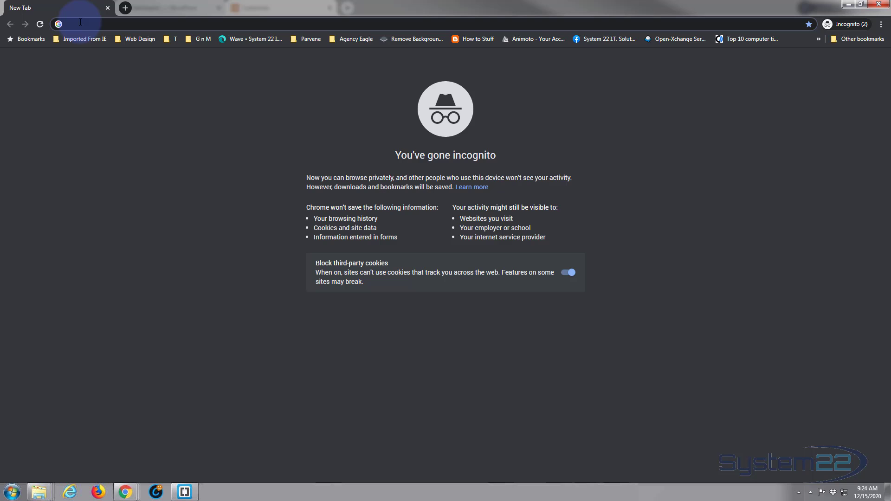
Step: Load localhost/e20 in incognito, test menu link backgrounds, then close the window
text(http://localhost/e20)
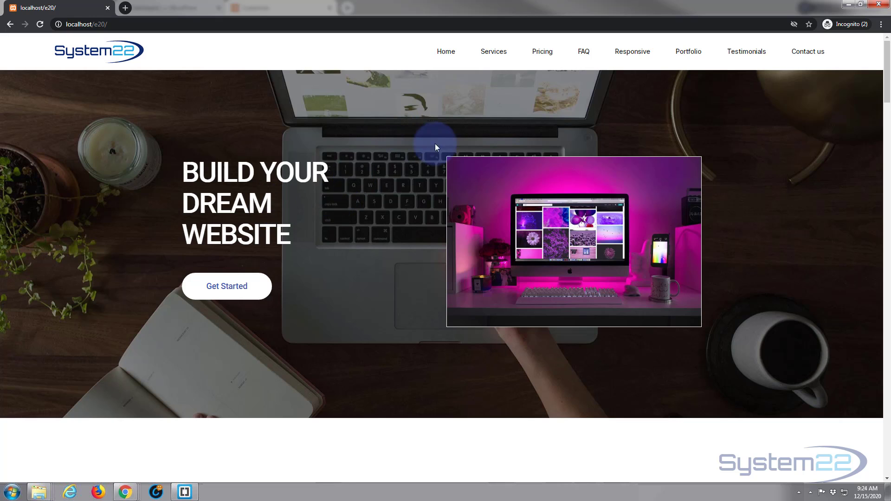
mouse_move(492, 51)
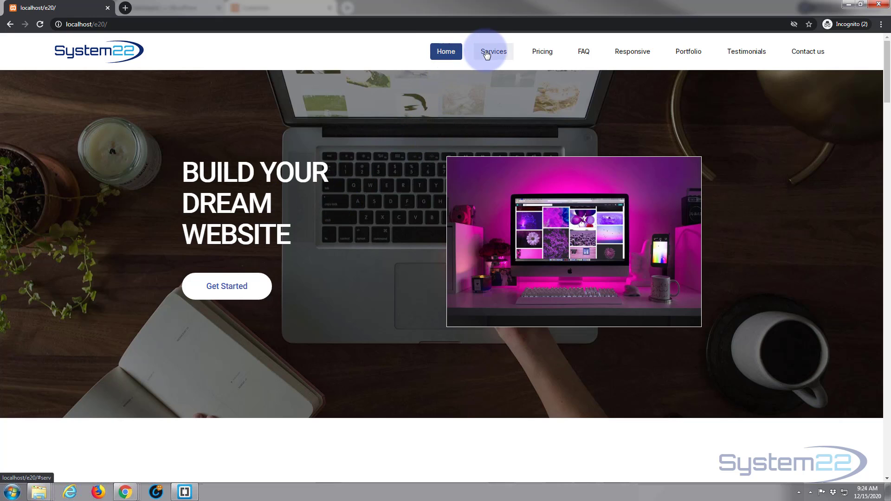
click(541, 51)
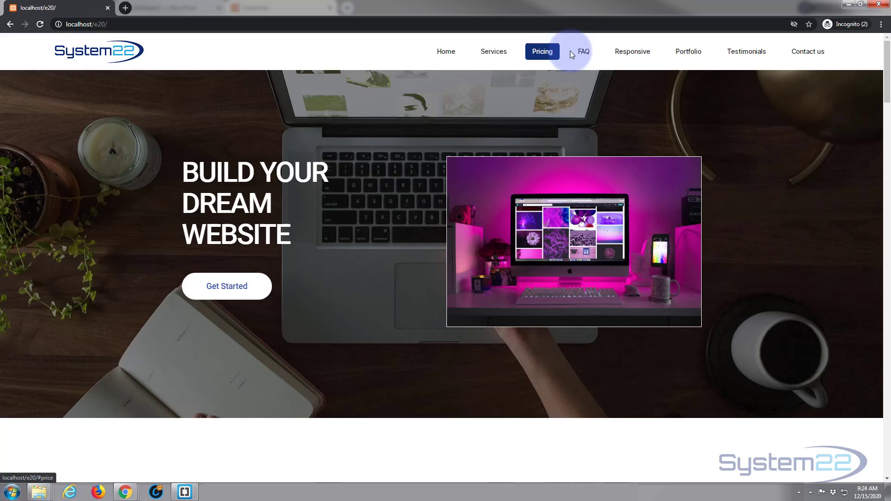
click(445, 51)
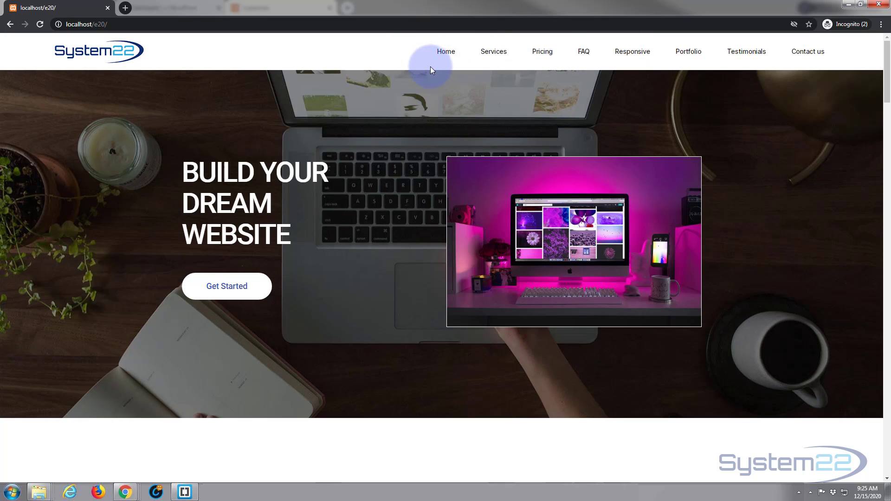
mouse_move(806, 44)
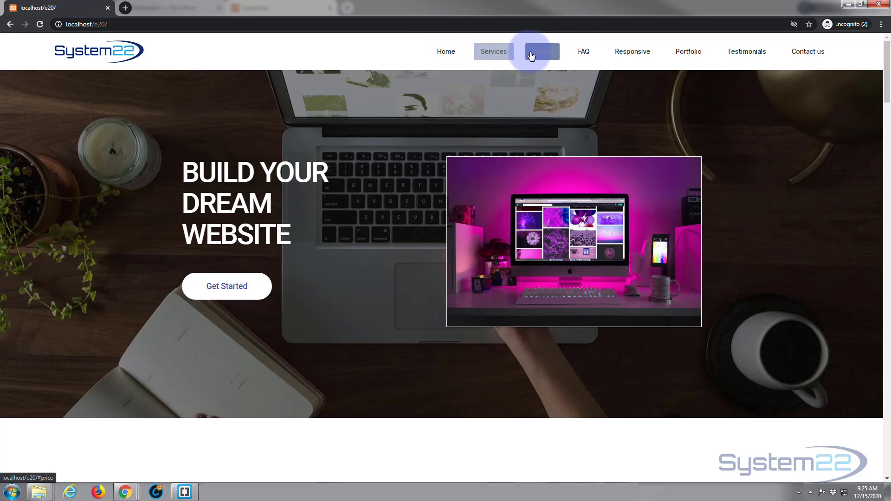
mouse_move(688, 51)
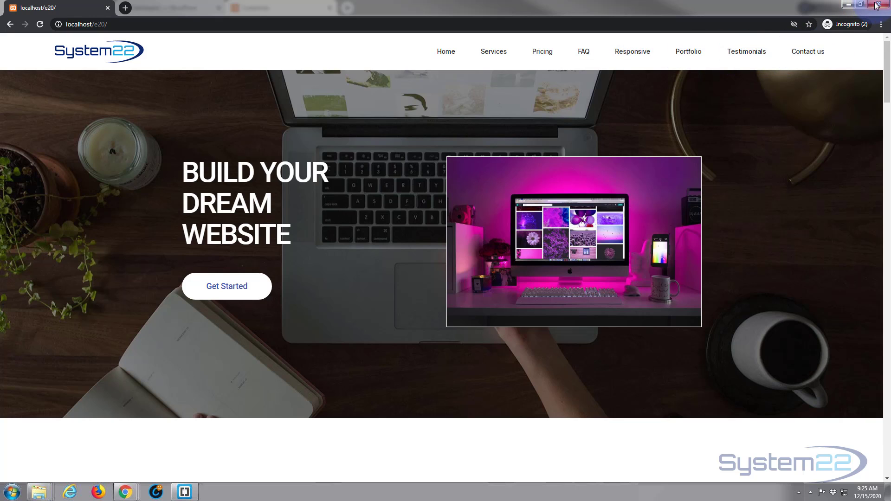
click(857, 6)
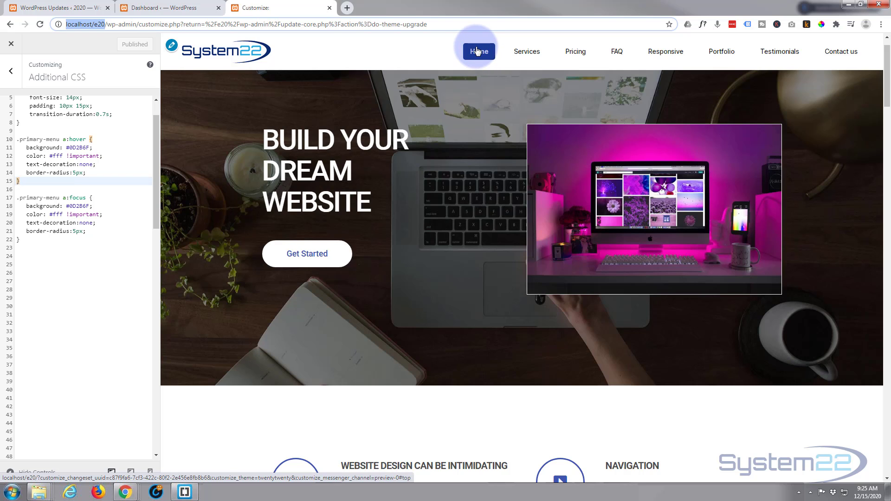
Step: Inspect the Home menu item and select the .primary-menu > li margin rule
right_click(479, 51)
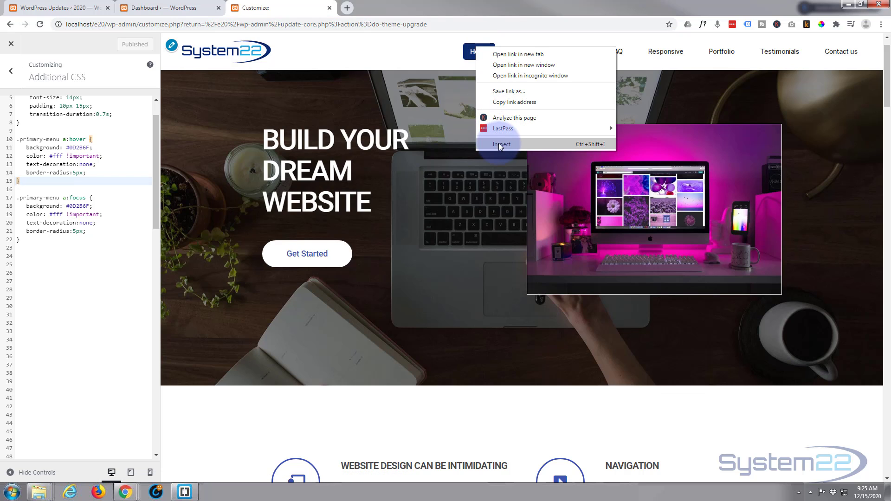
click(502, 144)
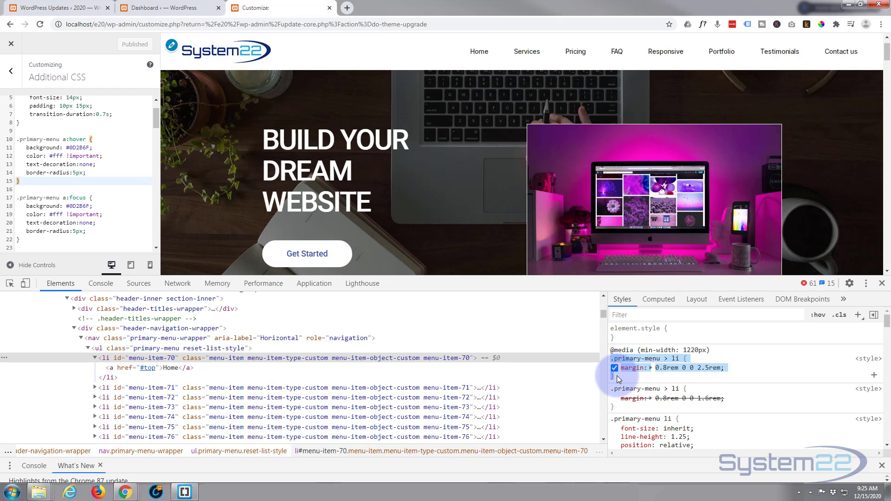
click(614, 368)
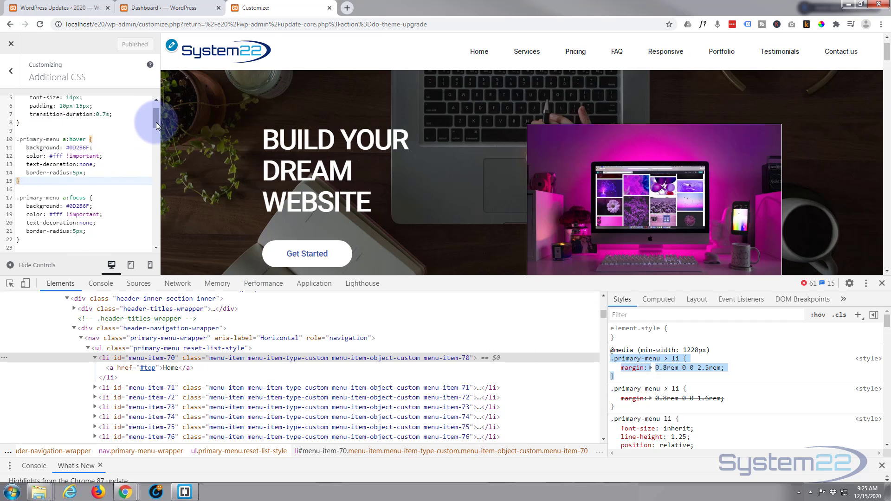
scroll(up, 3)
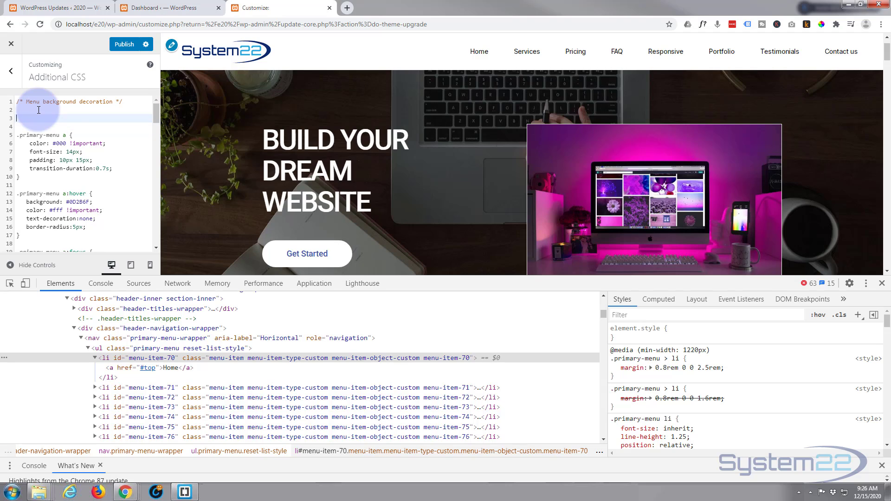
Step: Add a .primary-menu > li rule with margin-left: 10px at the top of Additional CSS
text(.primary-menu > li {)
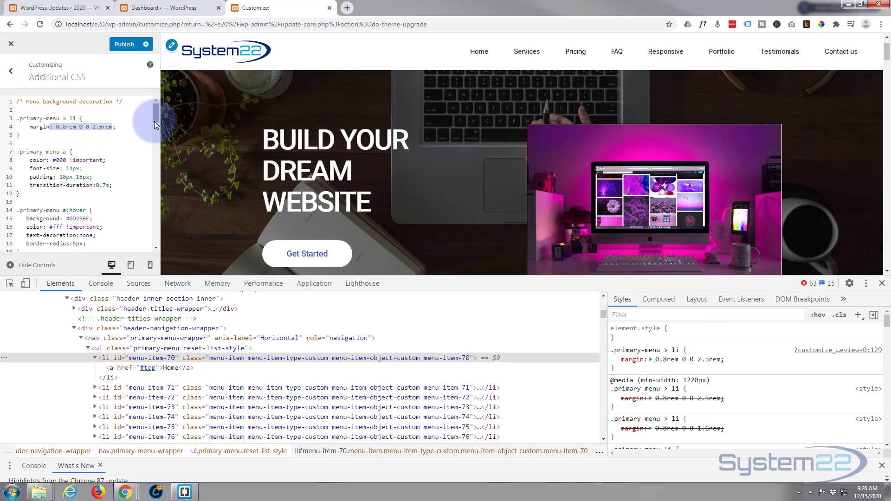
text(margin-left;)
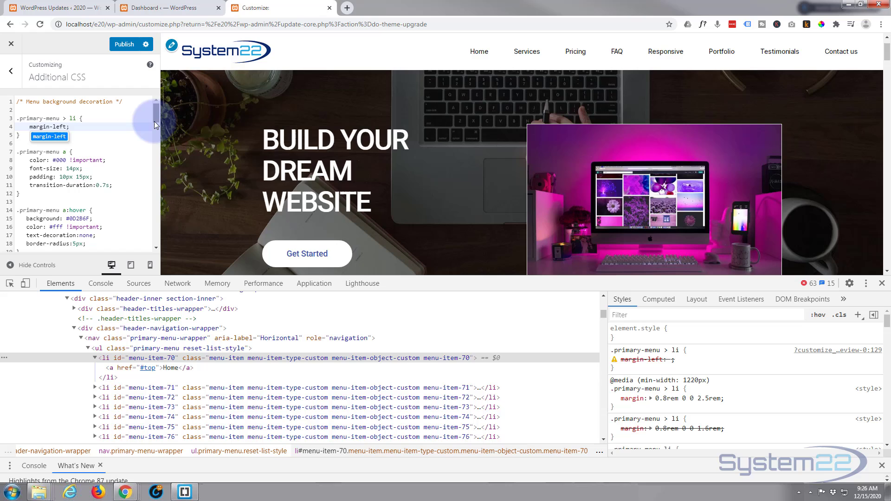
text(10px)
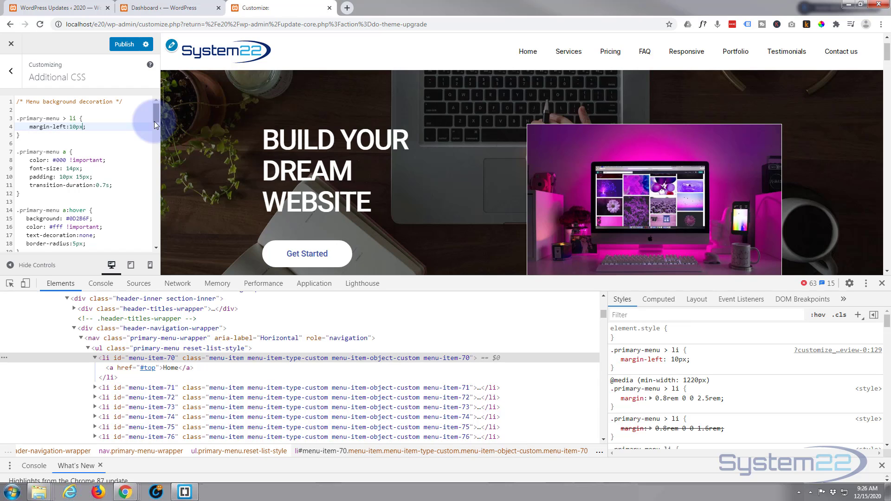
mouse_move(526, 51)
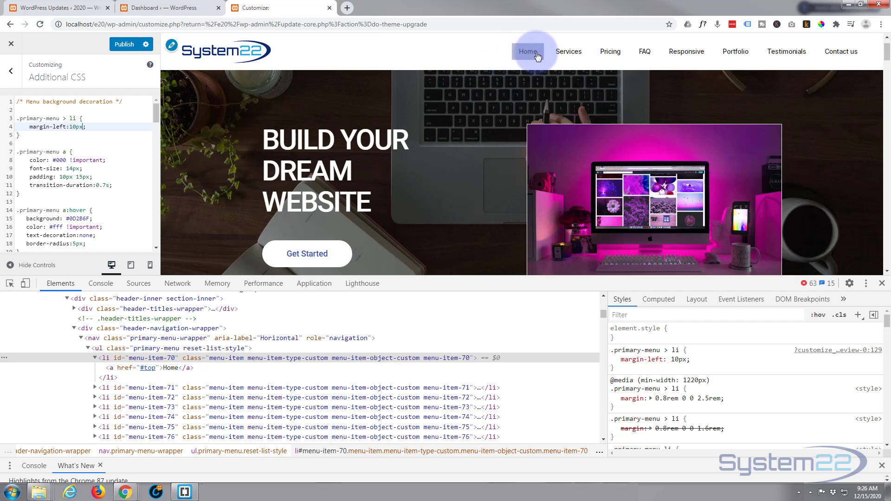
mouse_move(567, 52)
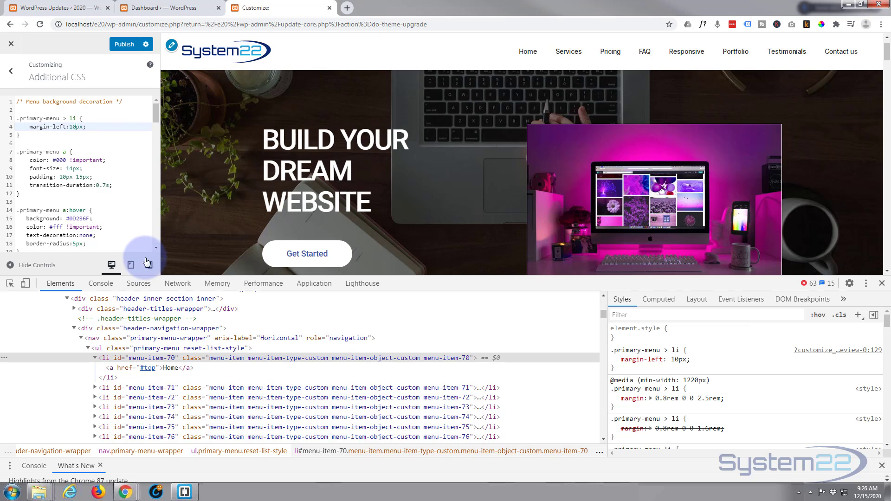
Step: Close DevTools and publish the updated menu CSS
click(884, 283)
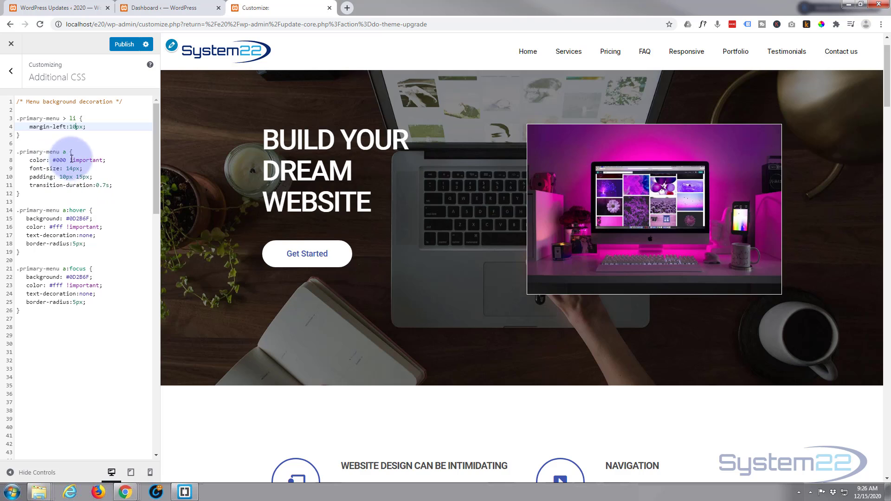
click(102, 310)
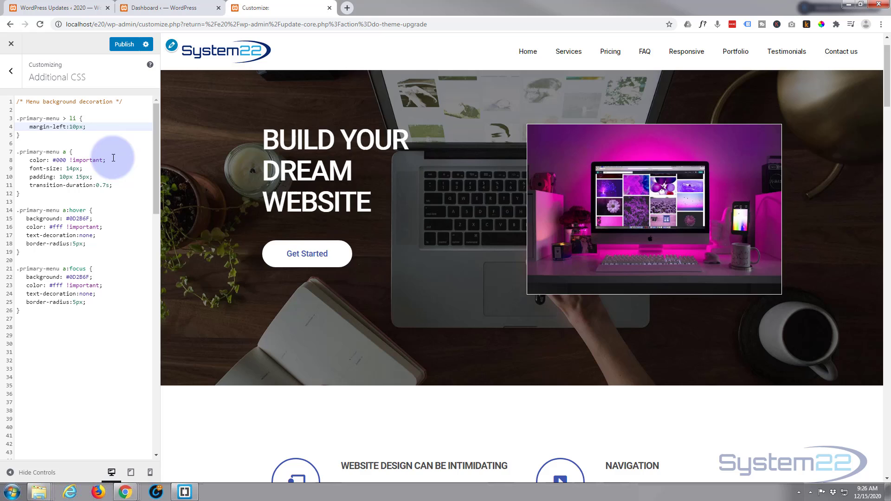
click(124, 45)
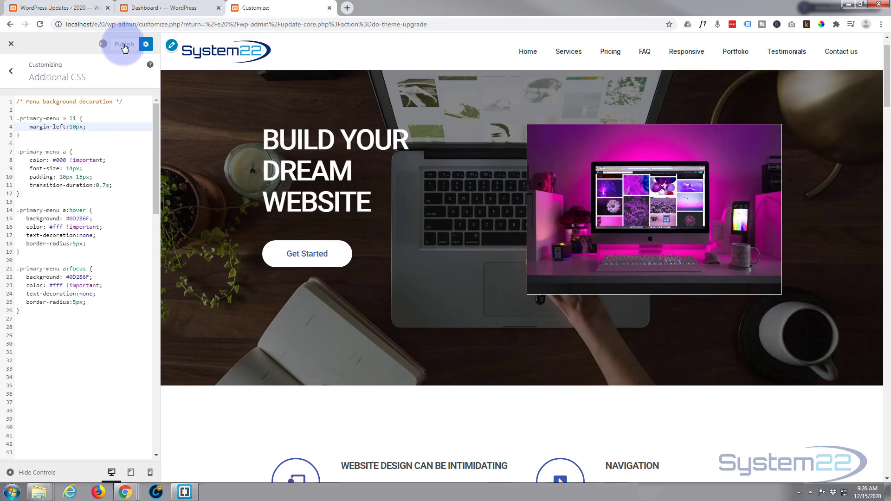
click(124, 44)
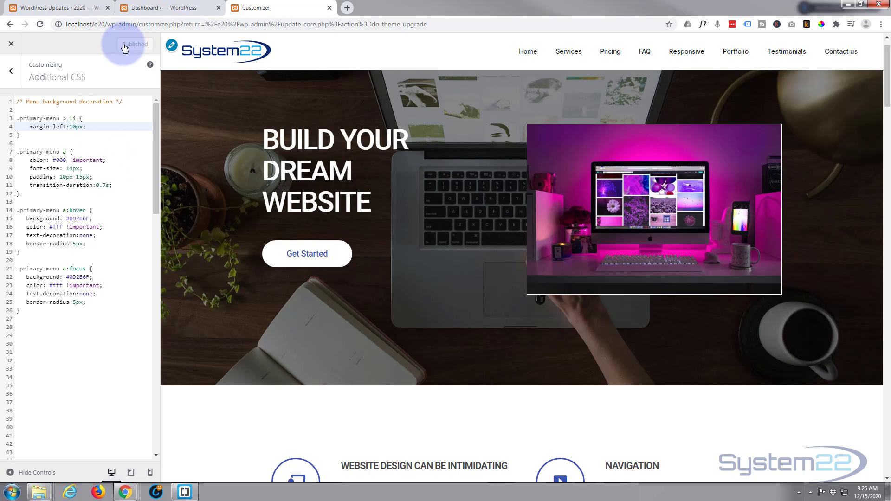
mouse_move(527, 51)
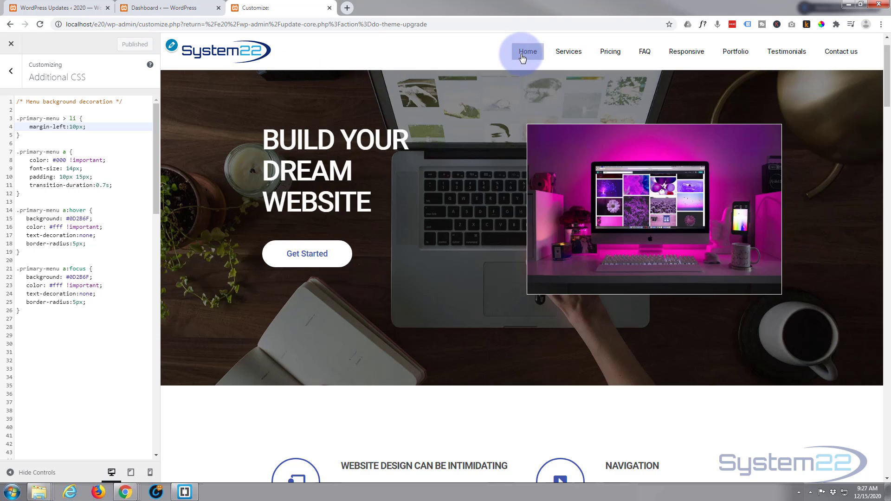
mouse_move(567, 51)
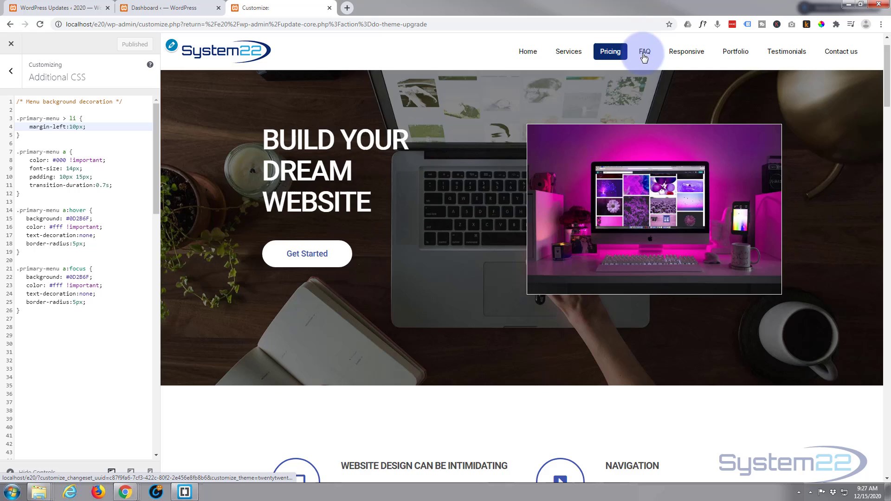
mouse_move(686, 51)
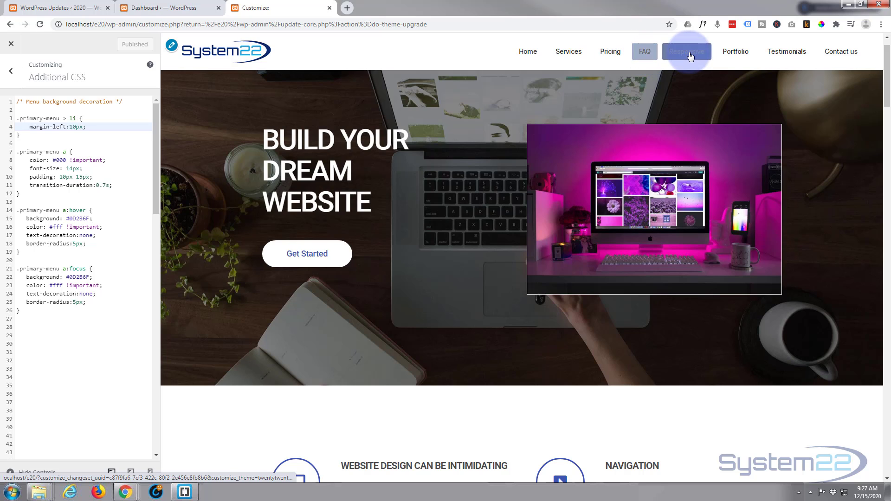
mouse_move(786, 51)
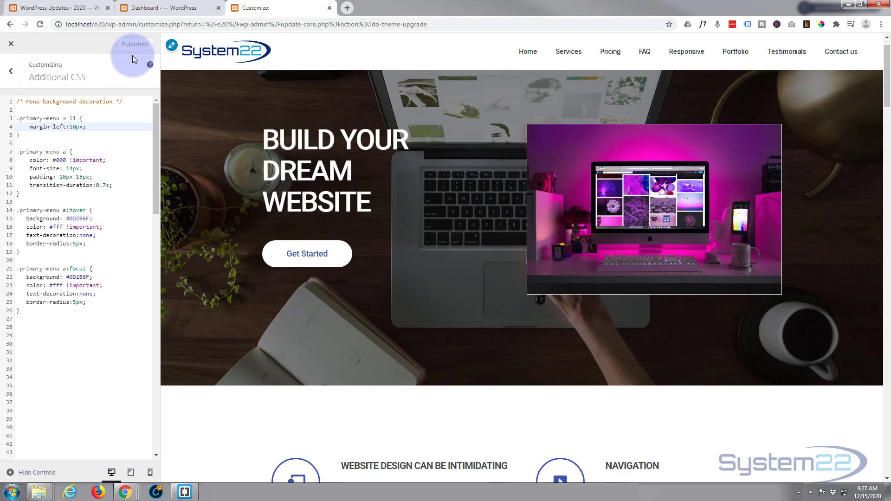
mouse_move(94, 46)
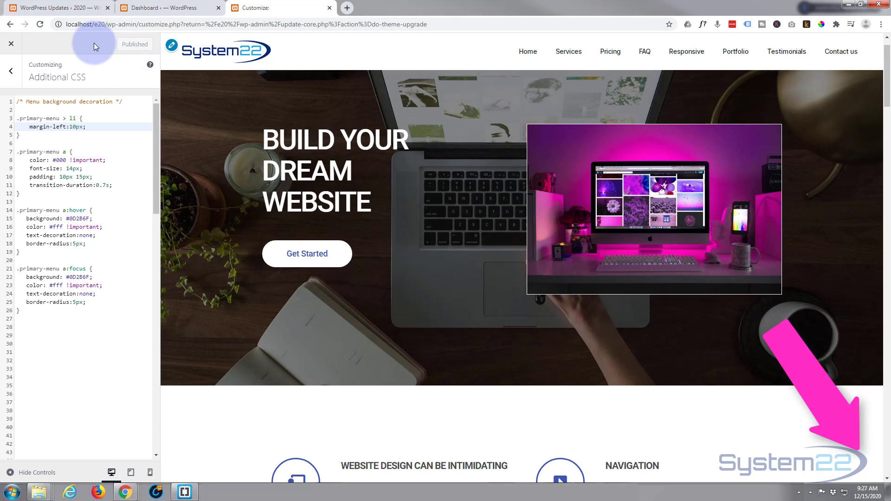